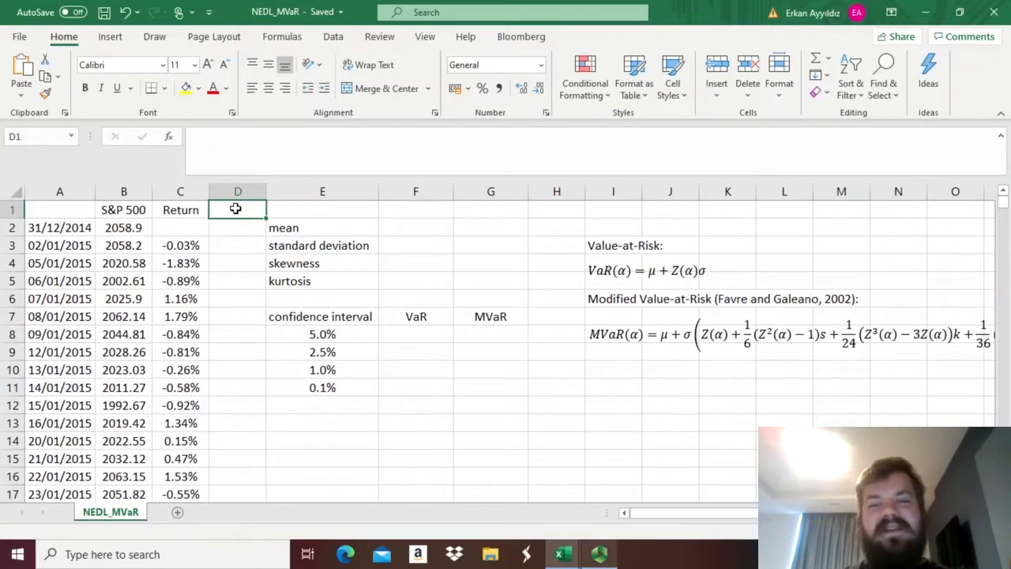
Review the MVaR equation, highlighting its Z(α) and squared skewness terms.
{"action": "left_click", "coordinate": [614, 299]}
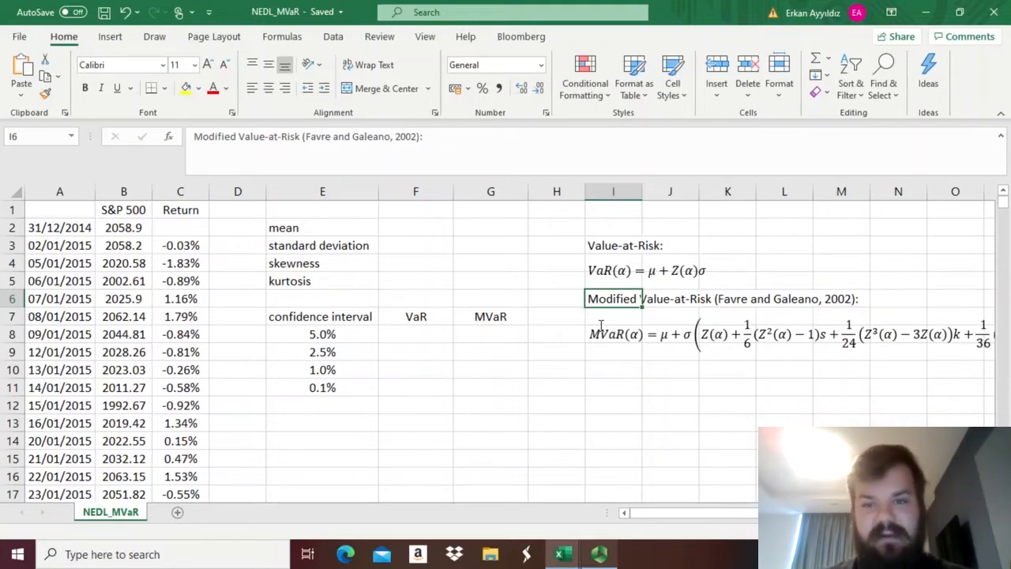
{"action": "left_click", "coordinate": [613, 369]}
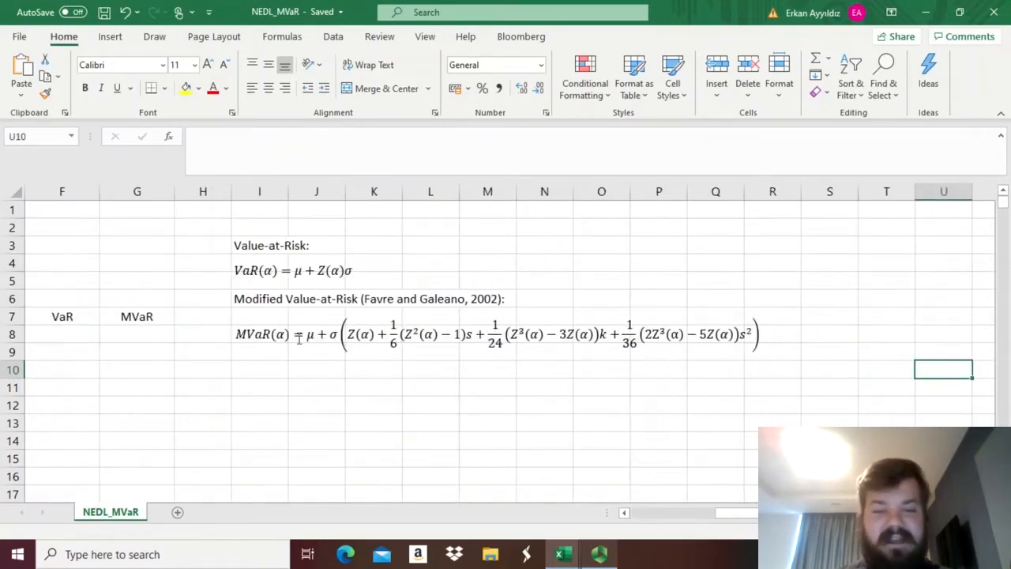
{"action": "mouse_move", "coordinate": [122, 298]}
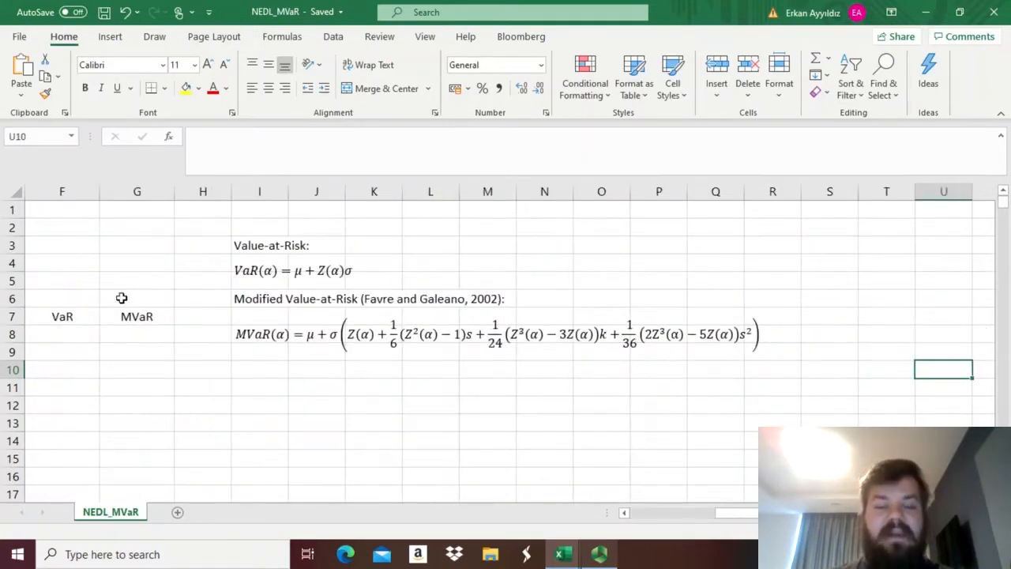
{"action": "left_click", "coordinate": [260, 369]}
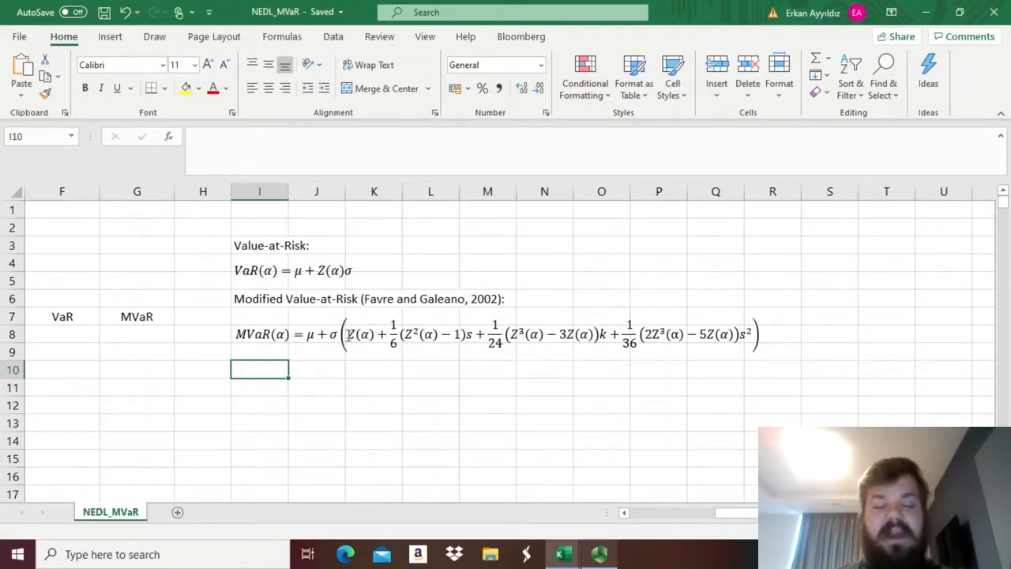
{"action": "left_click", "coordinate": [498, 334]}
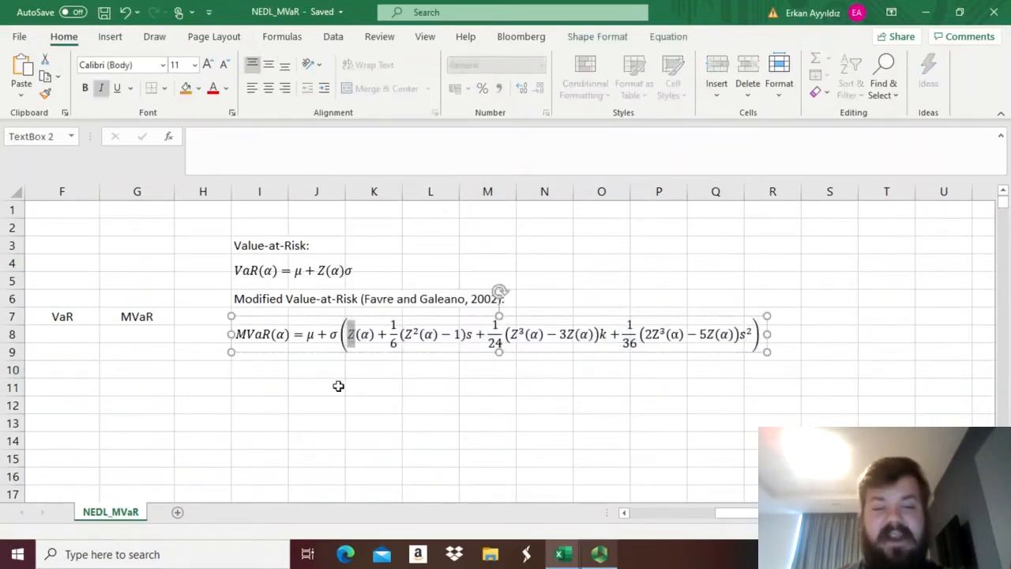
{"action": "mouse_move", "coordinate": [359, 376]}
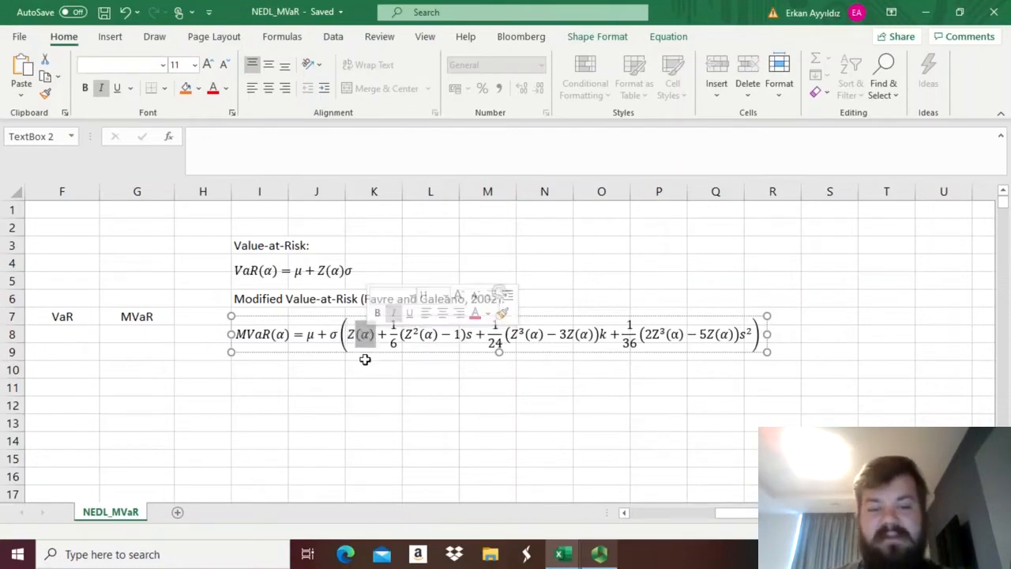
{"action": "left_click", "coordinate": [373, 369]}
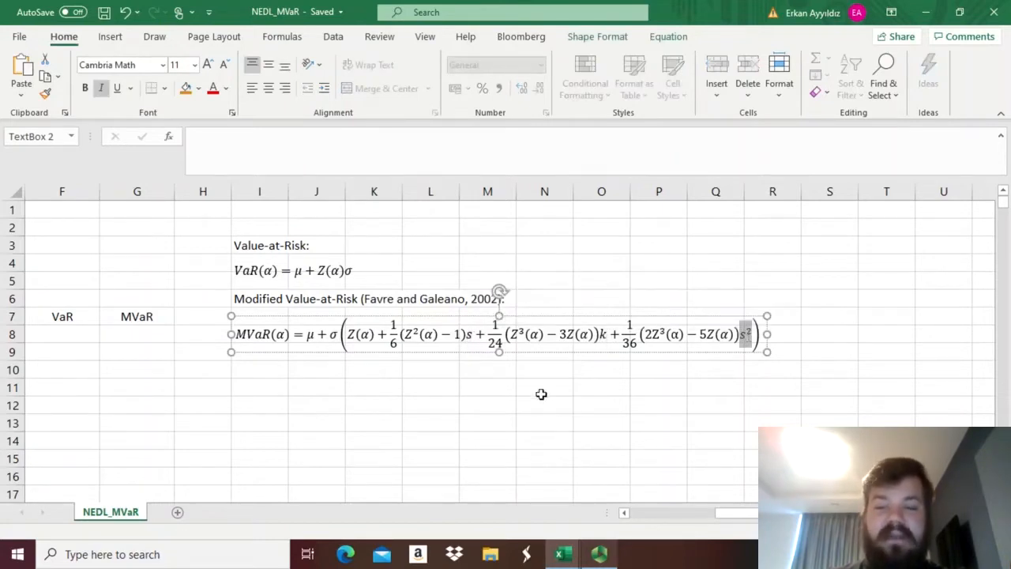
{"action": "left_click", "coordinate": [374, 369]}
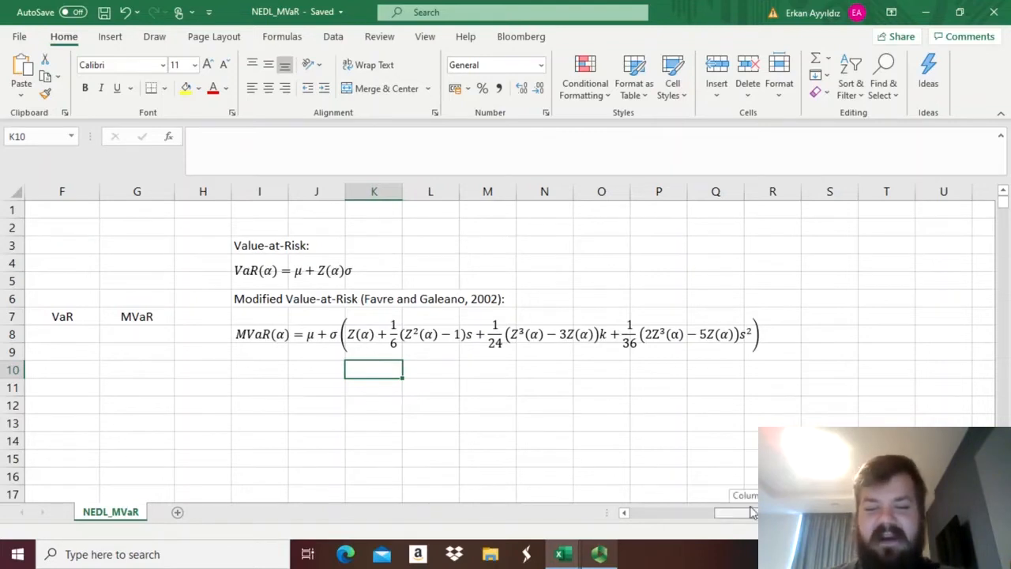
Enter AVERAGE, STDEV.S, SKEW and KURT of C3:C1260 in F2:F5.
{"action": "scroll", "scroll_direction": "left", "scroll_amount": 3}
{"action": "type", "text": "="}
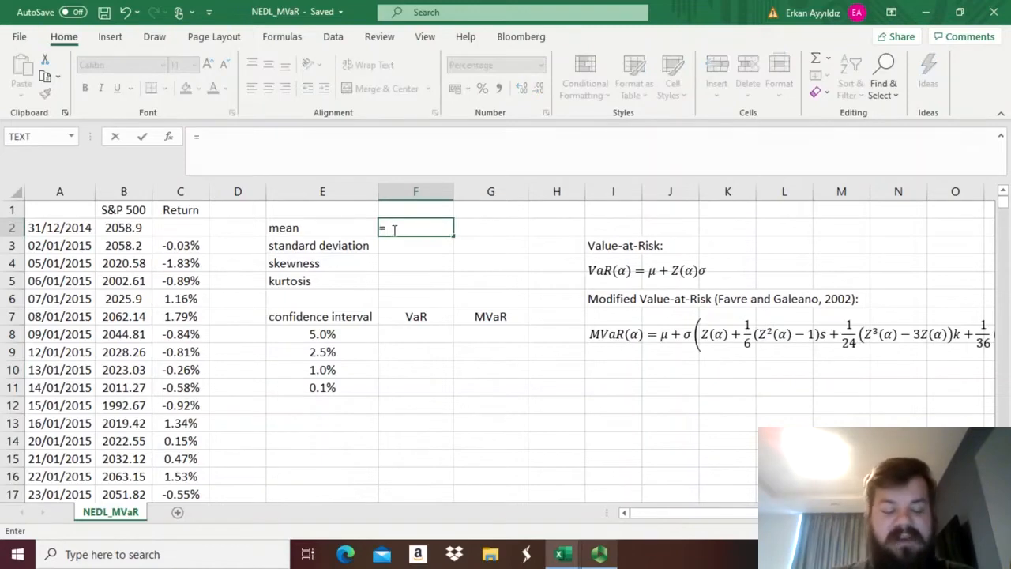
{"action": "type", "text": "AVERAGE("}
{"action": "left_click", "coordinate": [417, 246]}
{"action": "type", "text": "="}
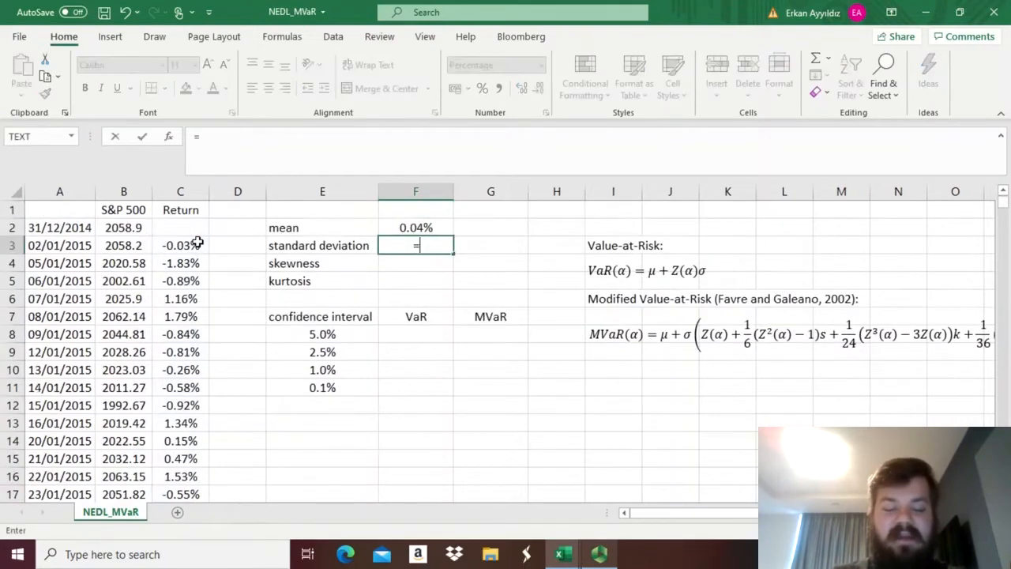
{"action": "type", "text": "STDEV.S(C3:C1260"}
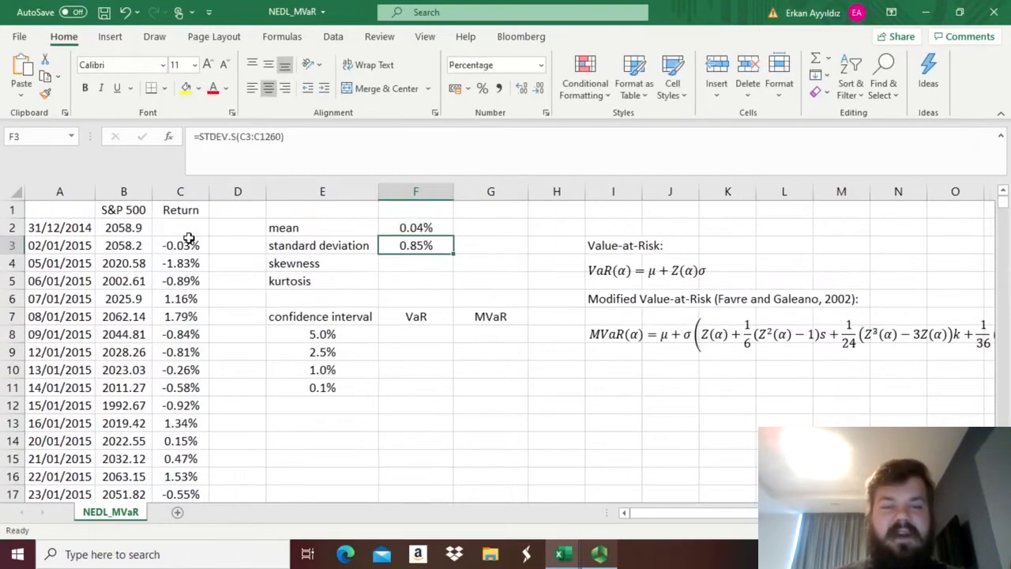
{"action": "type", "text": "=SKEW(C3:C1260"}
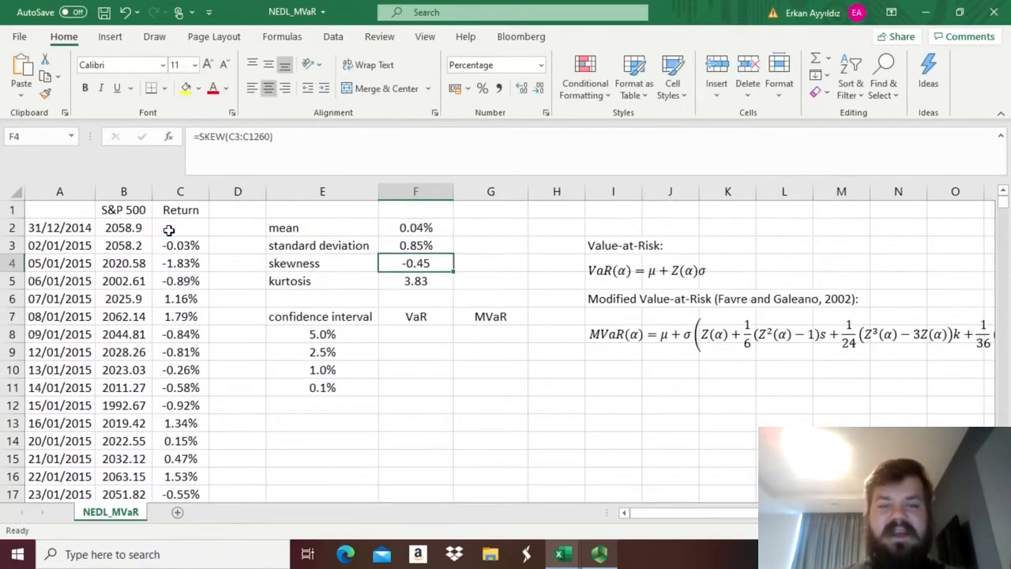
{"action": "left_click", "coordinate": [494, 65]}
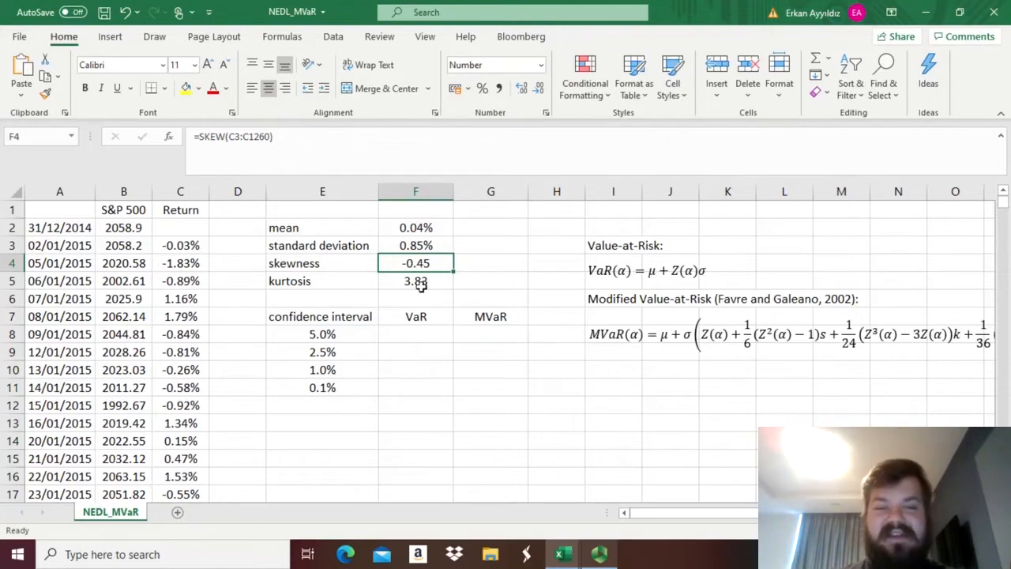
{"action": "left_click", "coordinate": [416, 280]}
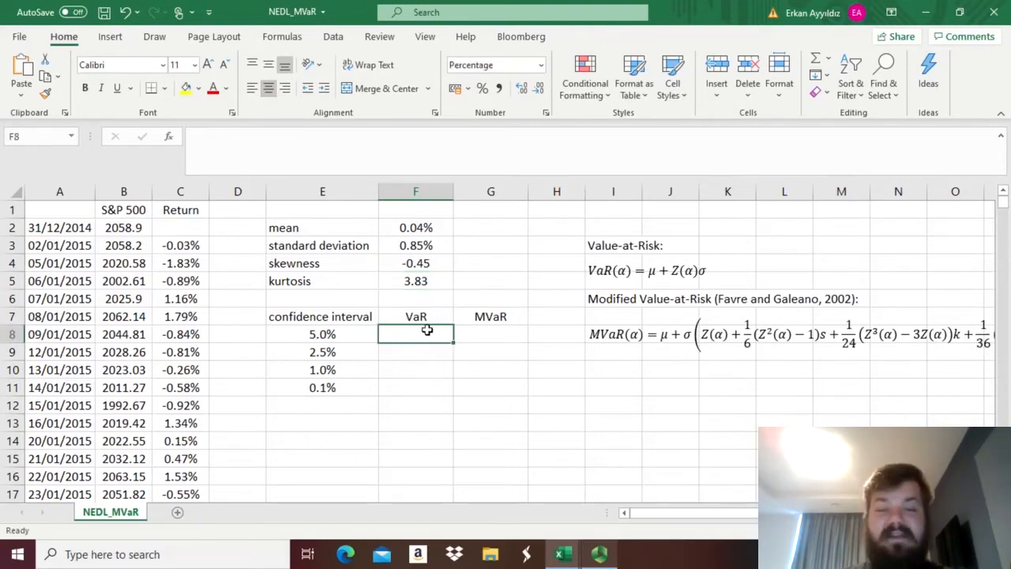
Compute the 5.0% normal VaR in F8 as =$F$2+$F$3*NORM.S.INV(E8).
{"action": "type", "text": "=$F$2"}
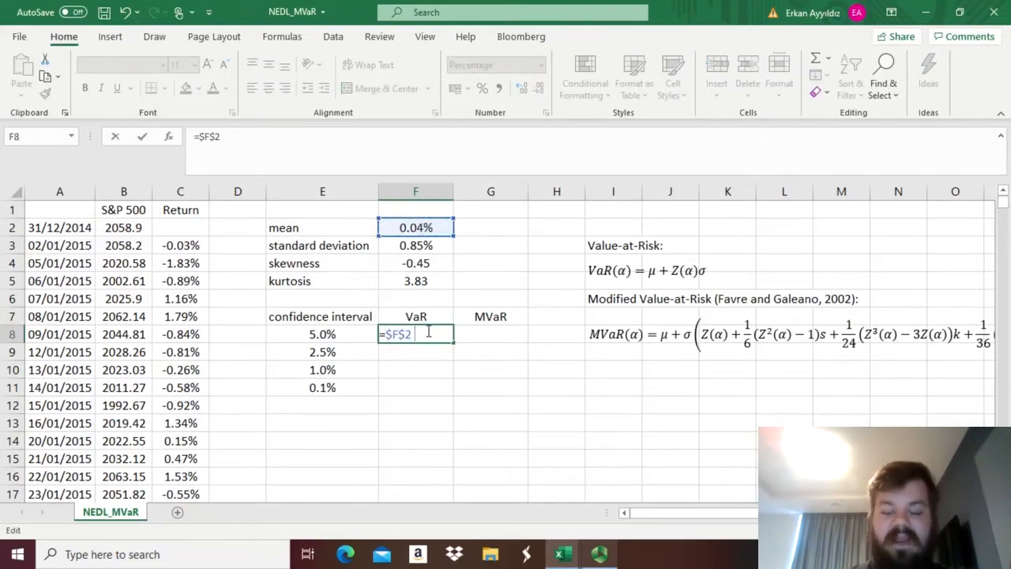
{"action": "type", "text": "+"}
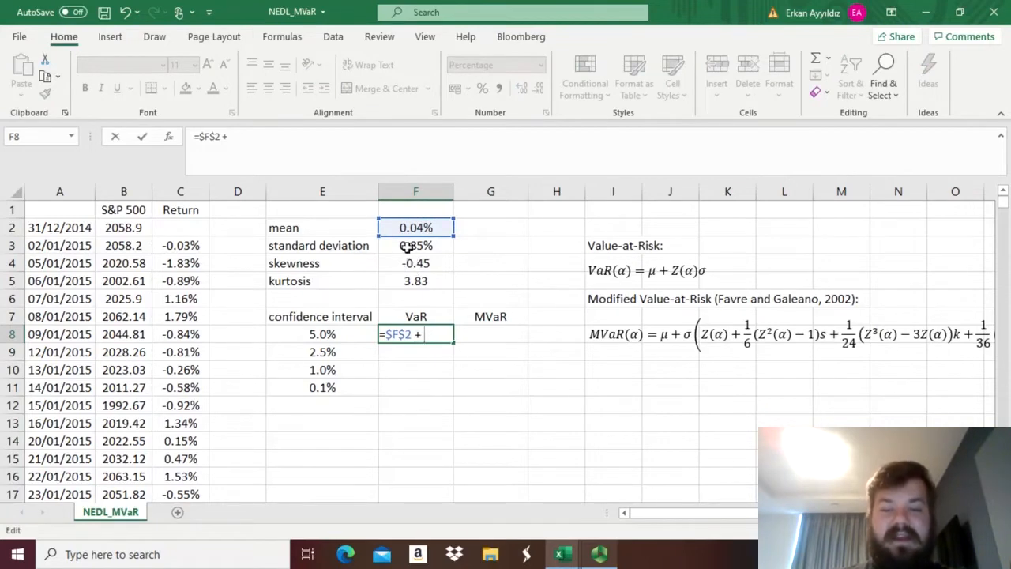
{"action": "left_click", "coordinate": [415, 245]}
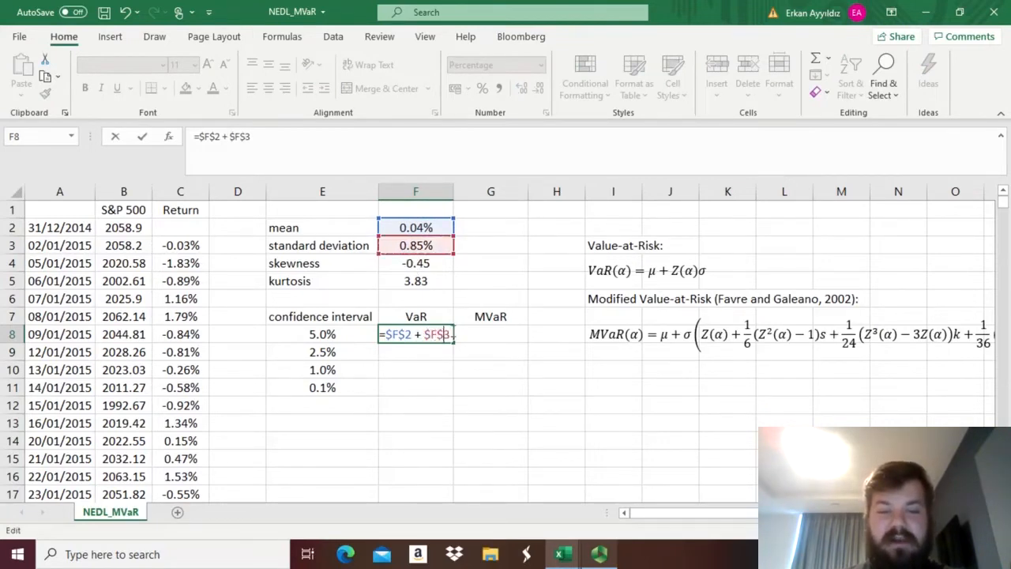
{"action": "type", "text": "*"}
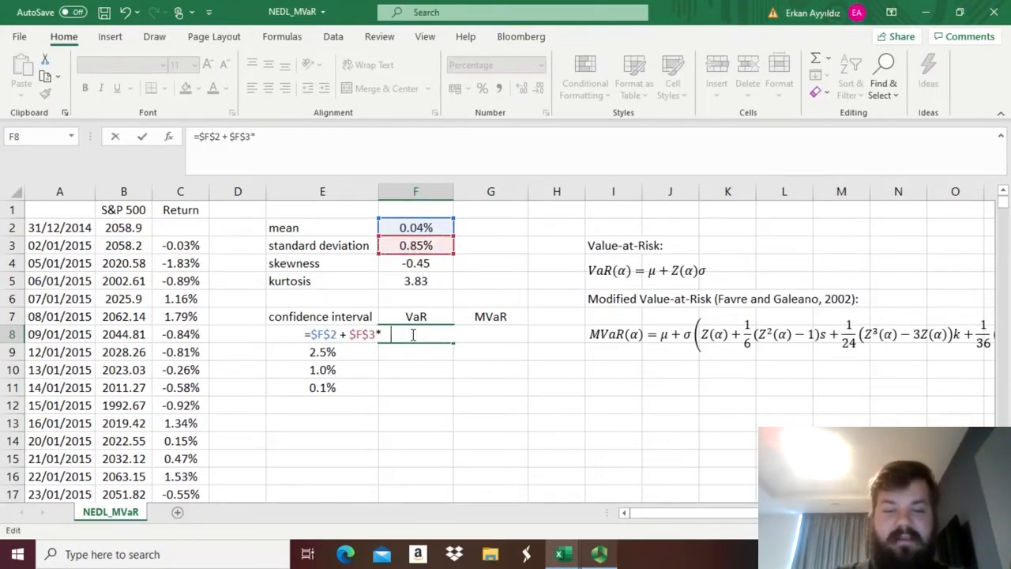
{"action": "type", "text": "NORM.S.I"}
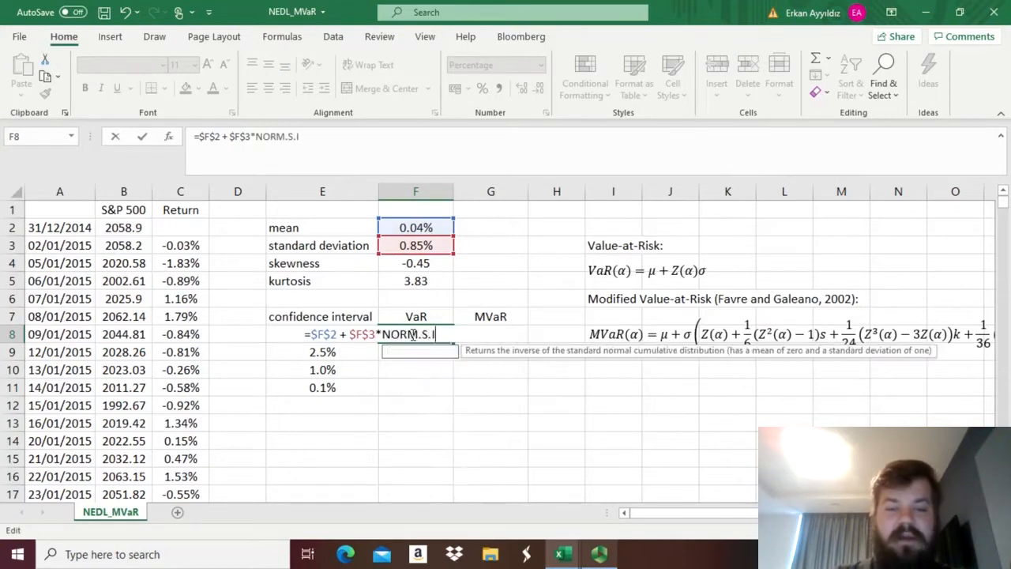
{"action": "left_click", "coordinate": [322, 352]}
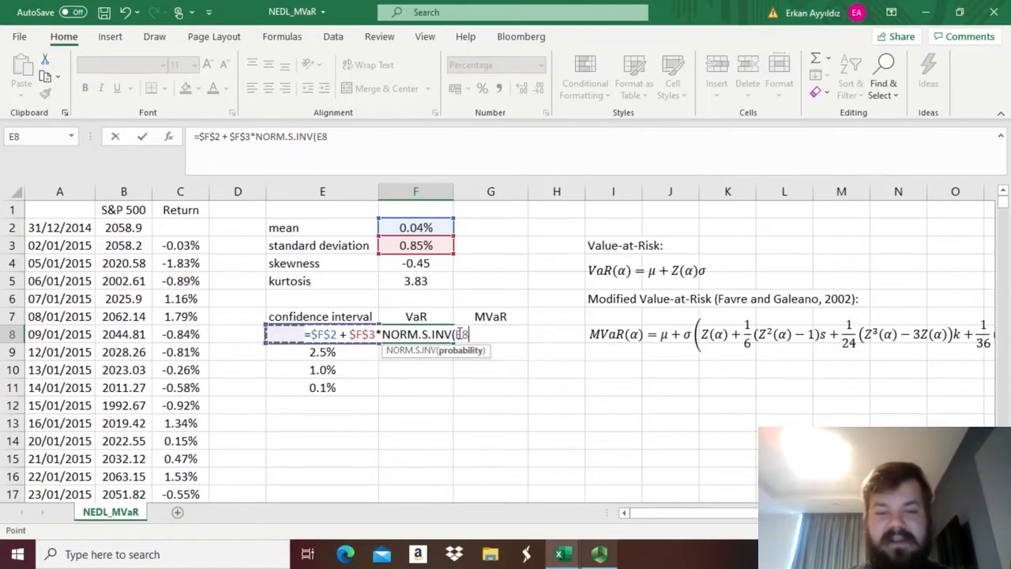
{"action": "key", "text": "Enter"}
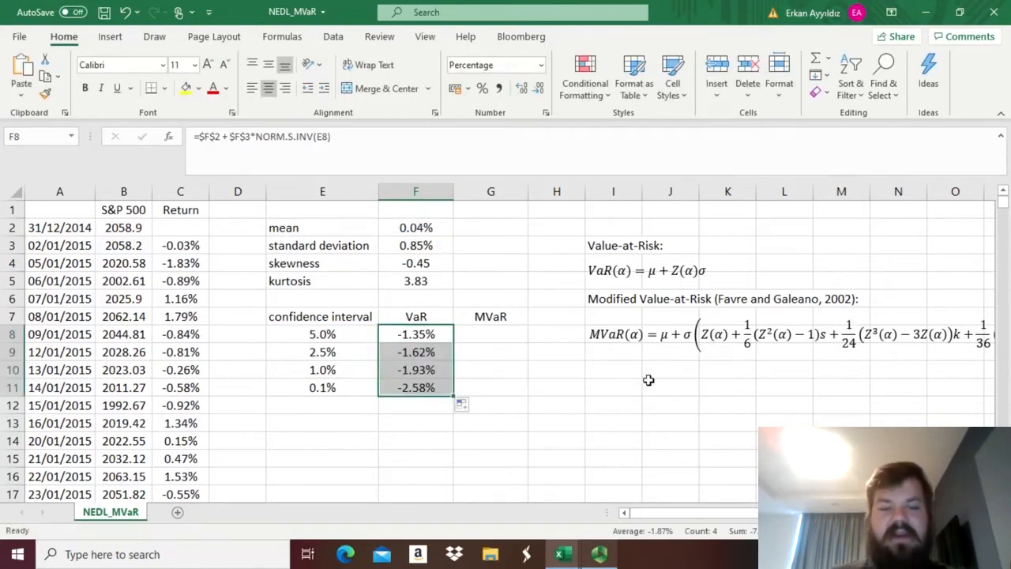
{"action": "mouse_move", "coordinate": [448, 425]}
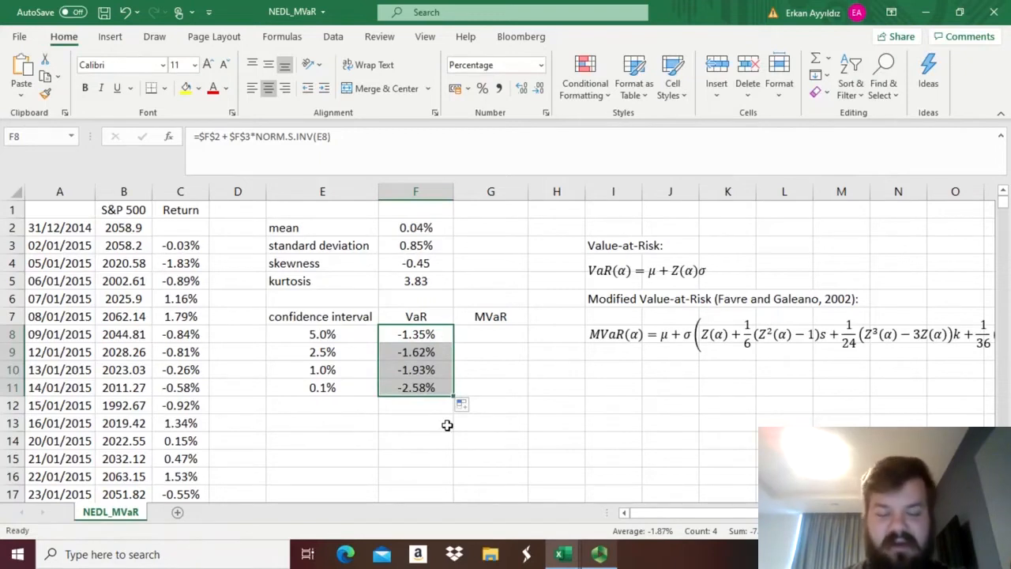
{"action": "mouse_move", "coordinate": [413, 271]}
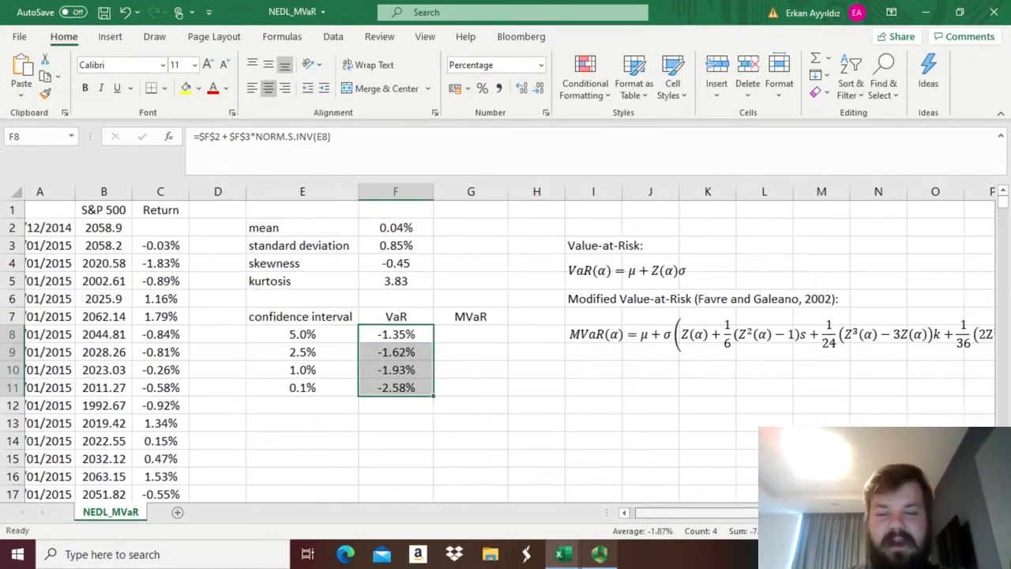
Start the G8 MVaR formula with the mean and the 1/6(z²−1)×skewness term.
{"action": "scroll", "scroll_direction": "right", "scroll_amount": 3}
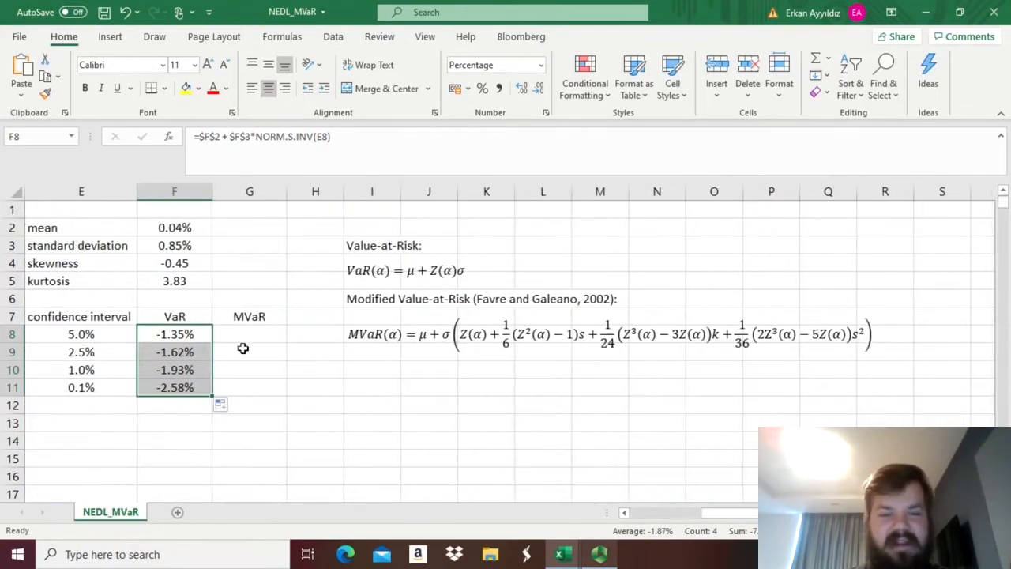
{"action": "left_click", "coordinate": [249, 333]}
{"action": "type", "text": "=$F$2 +"}
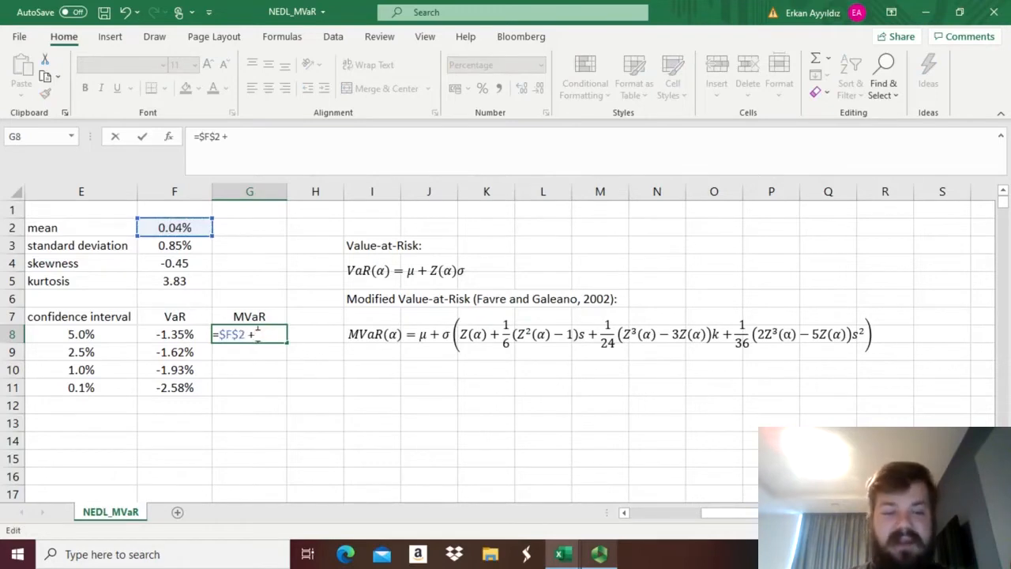
{"action": "left_click", "coordinate": [174, 245]}
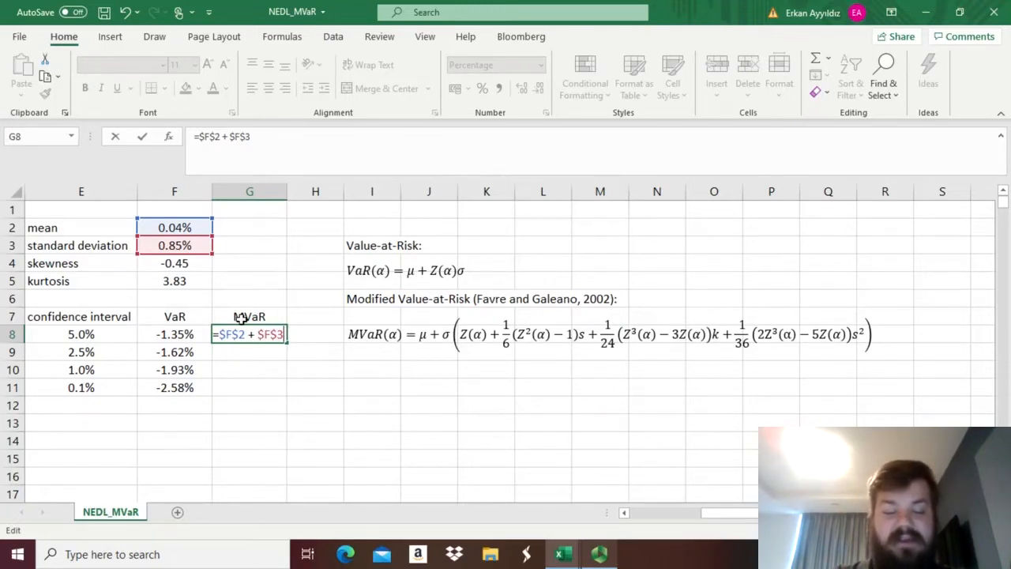
{"action": "type", "text": "*("}
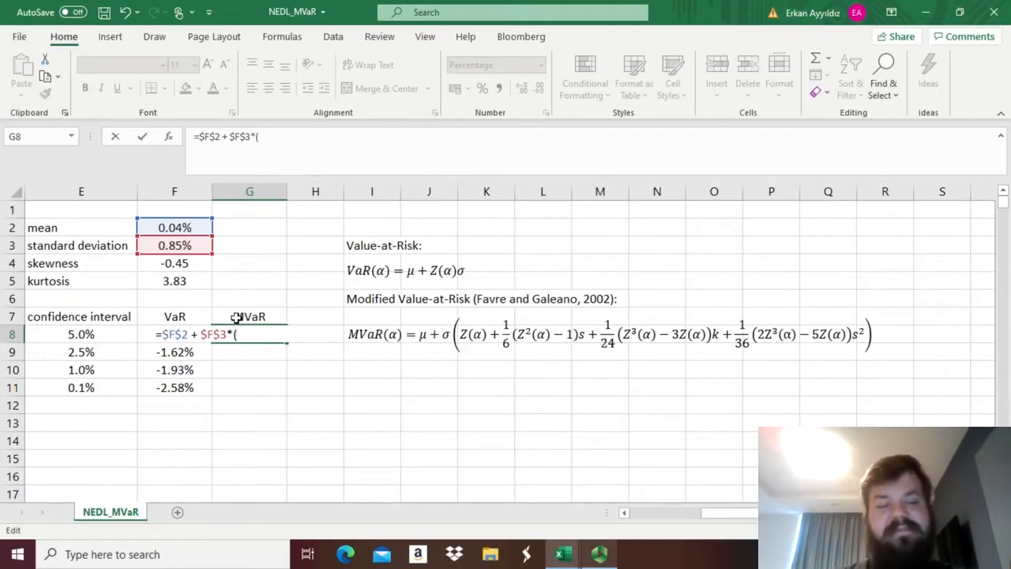
{"action": "type", "text": "NO"}
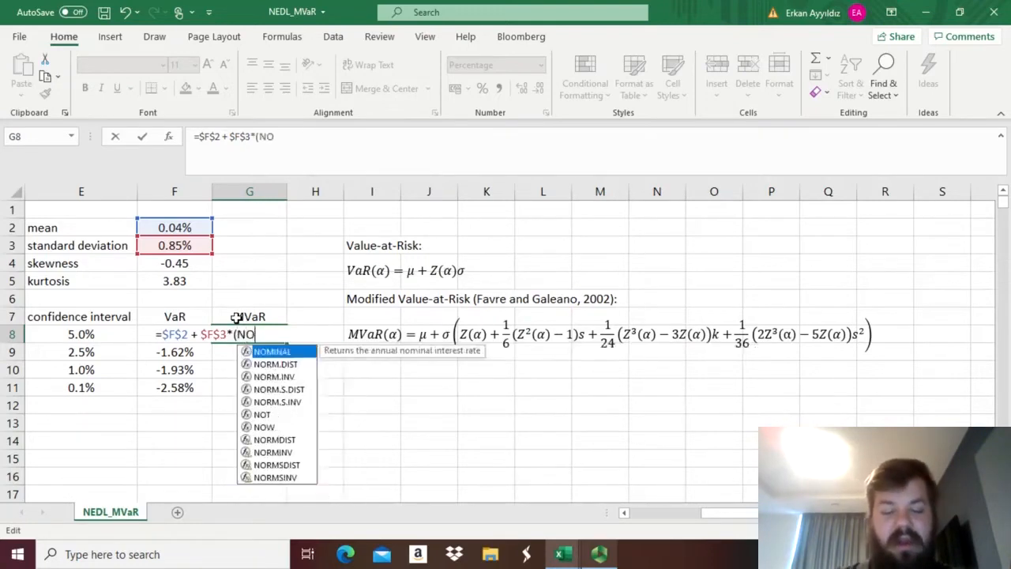
{"action": "type", "text": "RM.S.IN"}
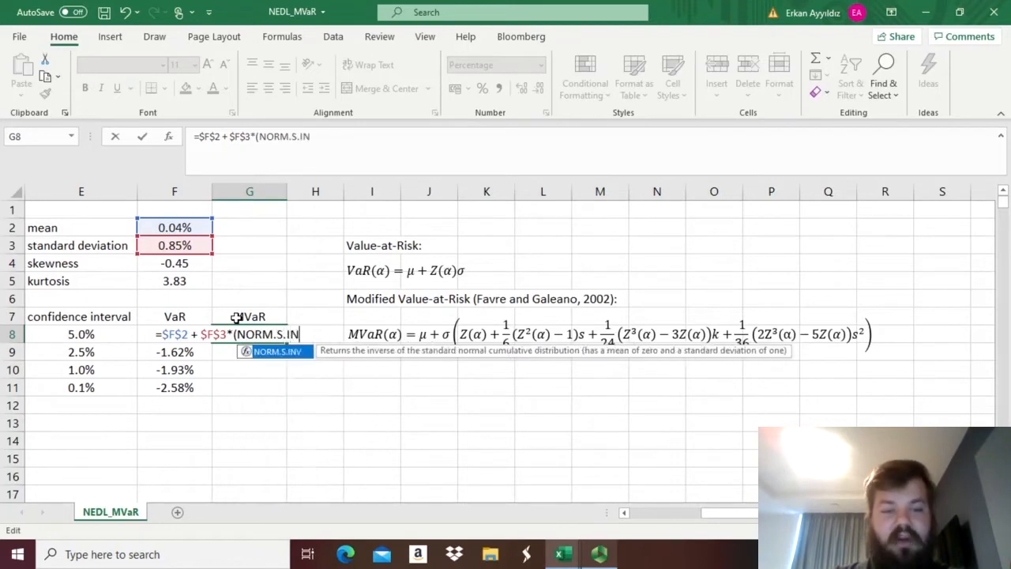
{"action": "left_click", "coordinate": [81, 333]}
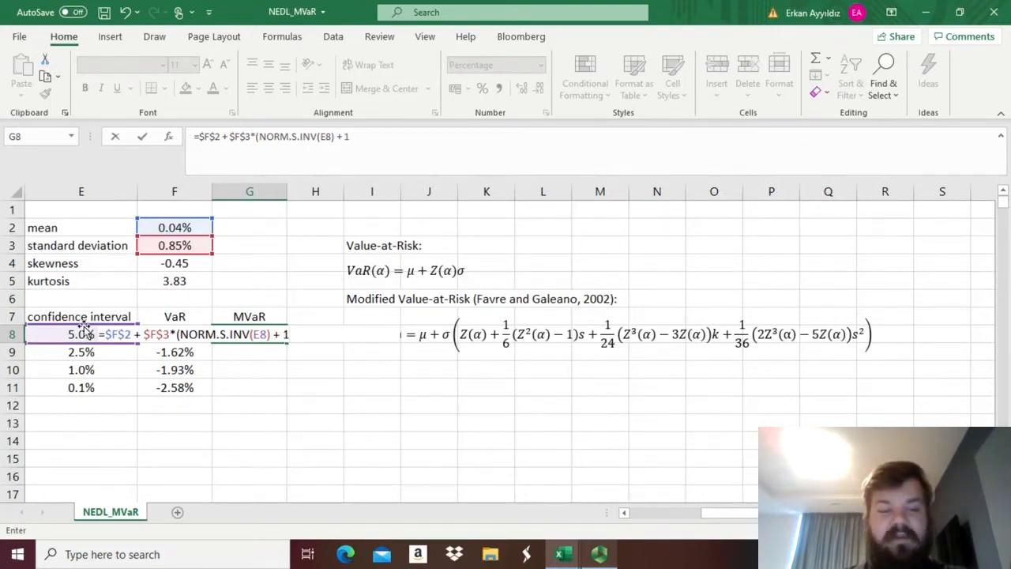
{"action": "type", "text": "/6*"}
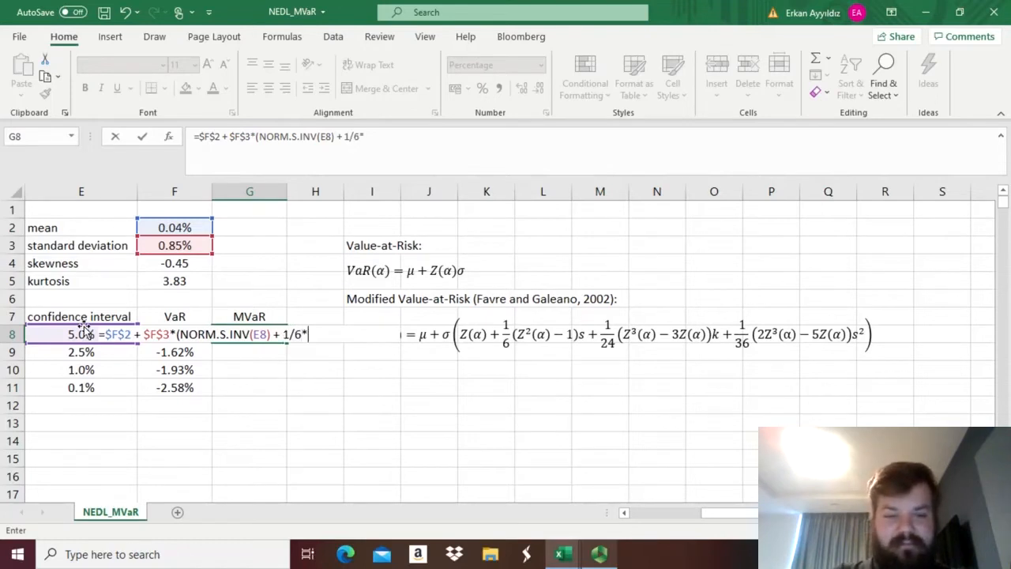
{"action": "type", "text": "("}
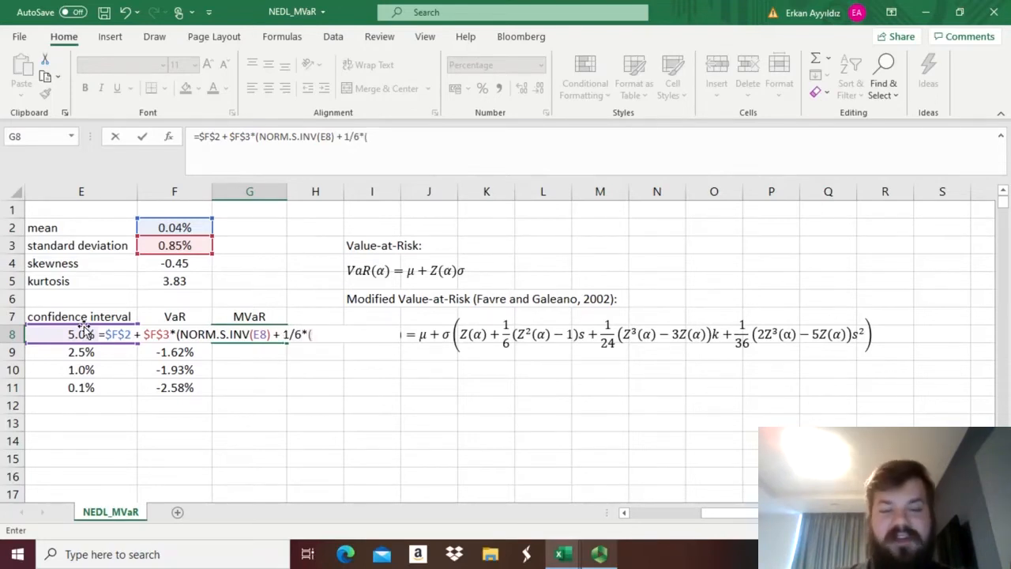
{"action": "type", "text": "NORM.S.INV("}
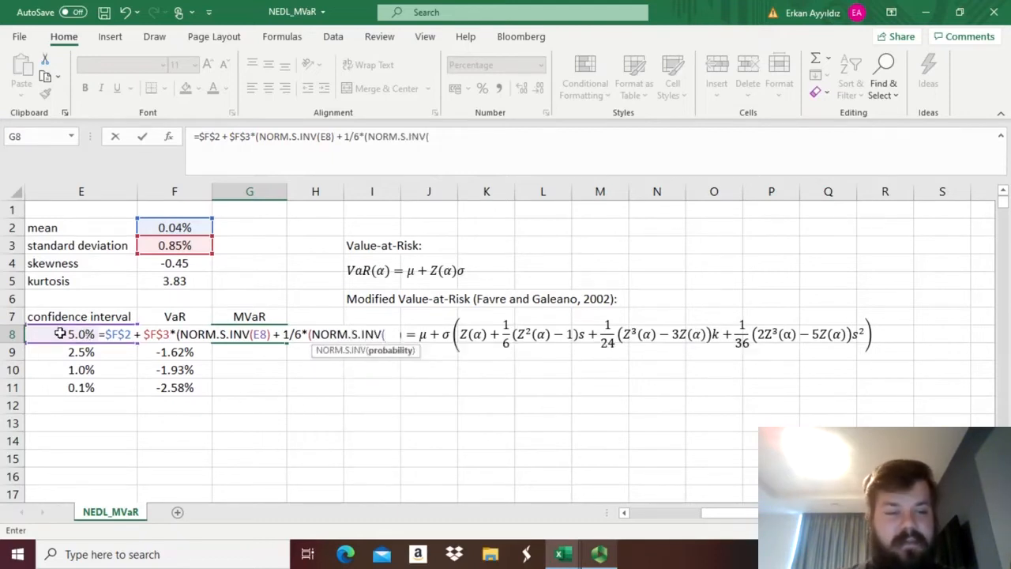
{"action": "type", "text": "E8)"}
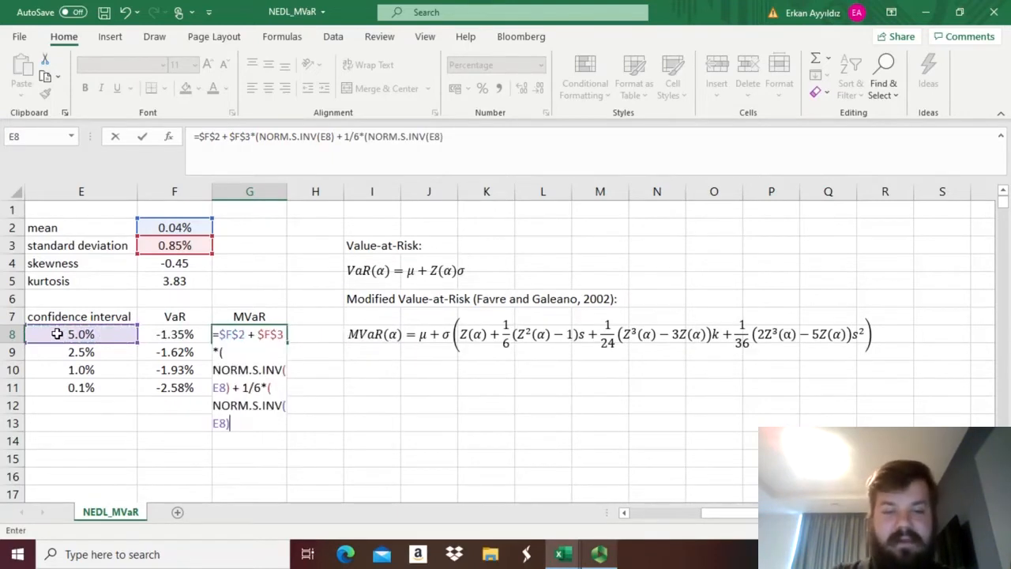
{"action": "type", "text": "^2"}
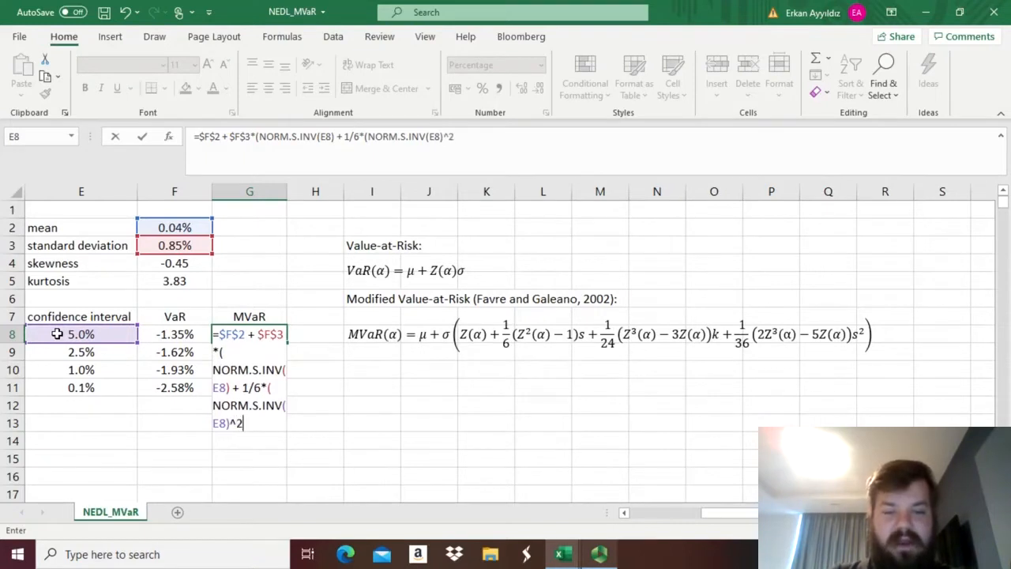
{"action": "type", "text": "- 1)*"}
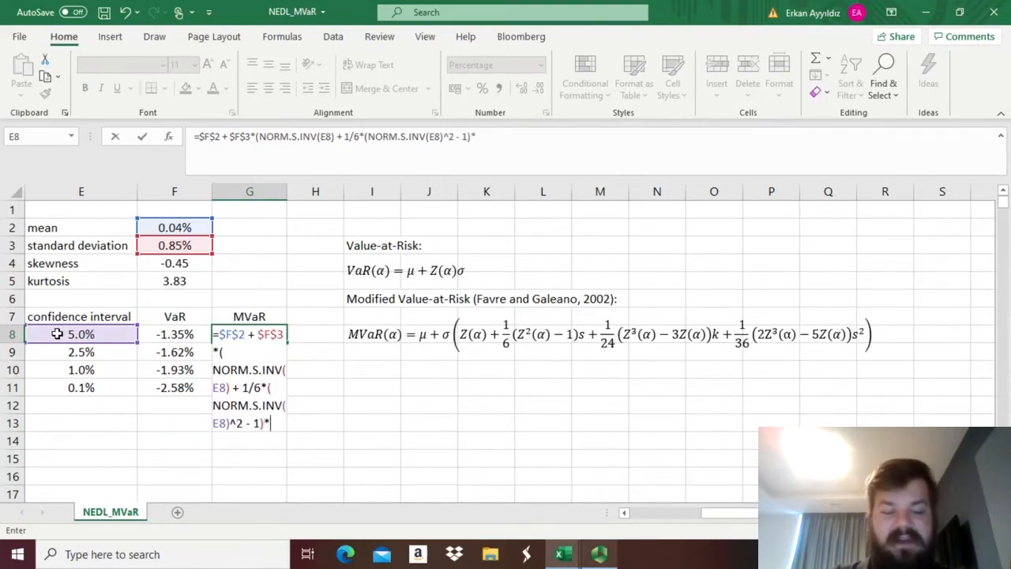
{"action": "left_click", "coordinate": [174, 263]}
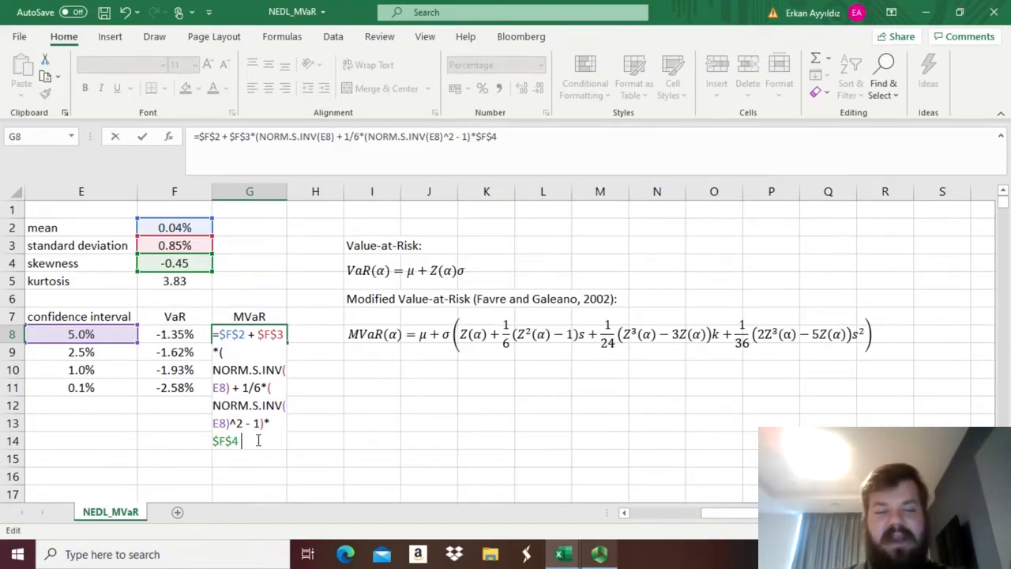
Add the 1/24(z³−3z)×kurtosis term using F5 to the G8 formula.
{"action": "type", "text": "+ 1/24"}
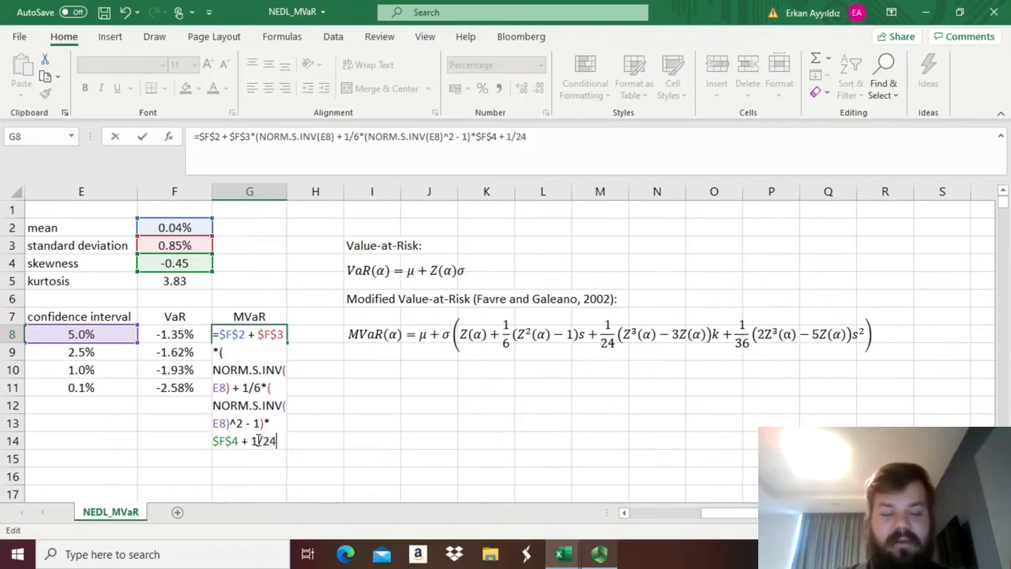
{"action": "type", "text": "*("}
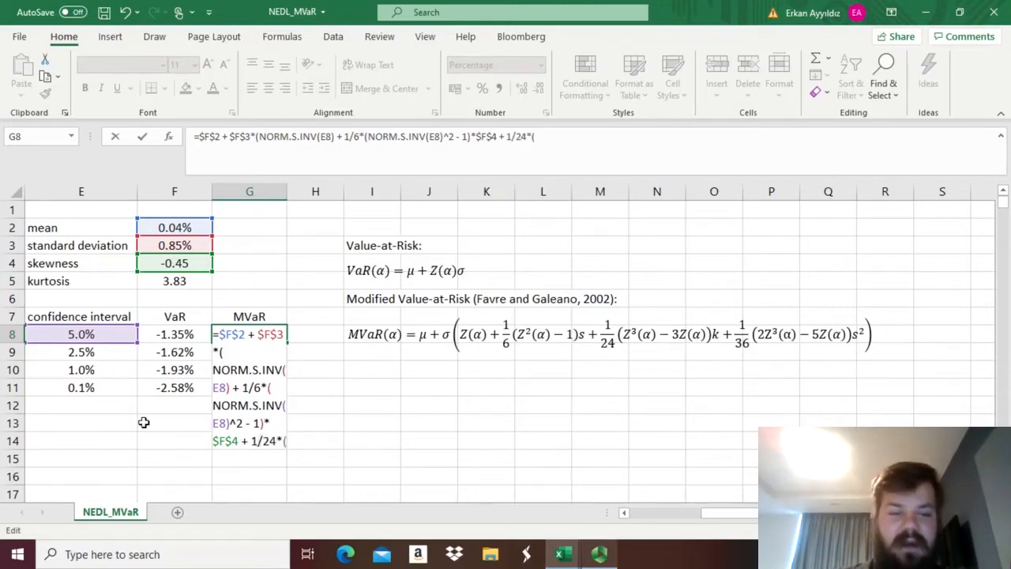
{"action": "type", "text": "NR"}
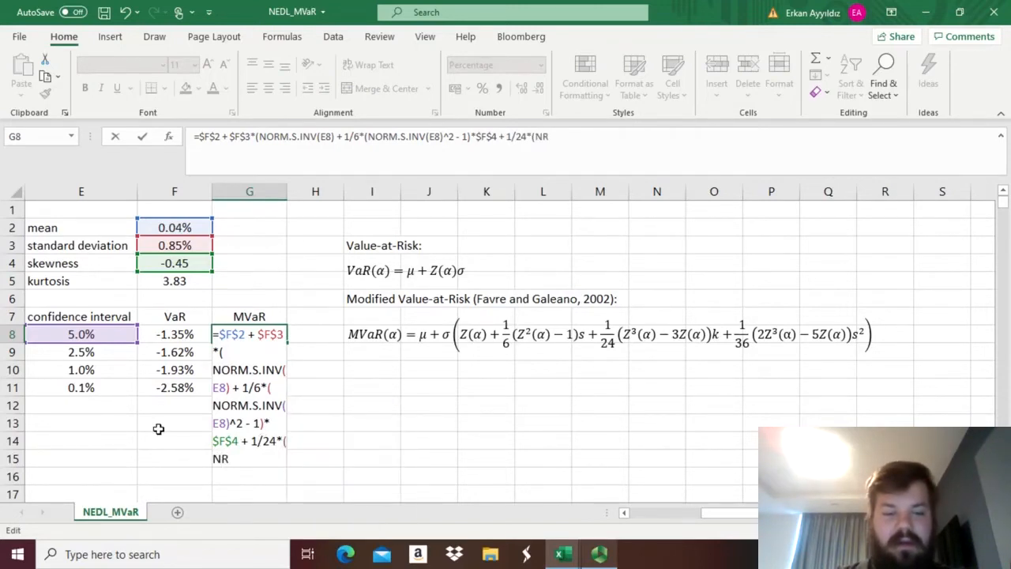
{"action": "type", "text": "NORM.S.INV("}
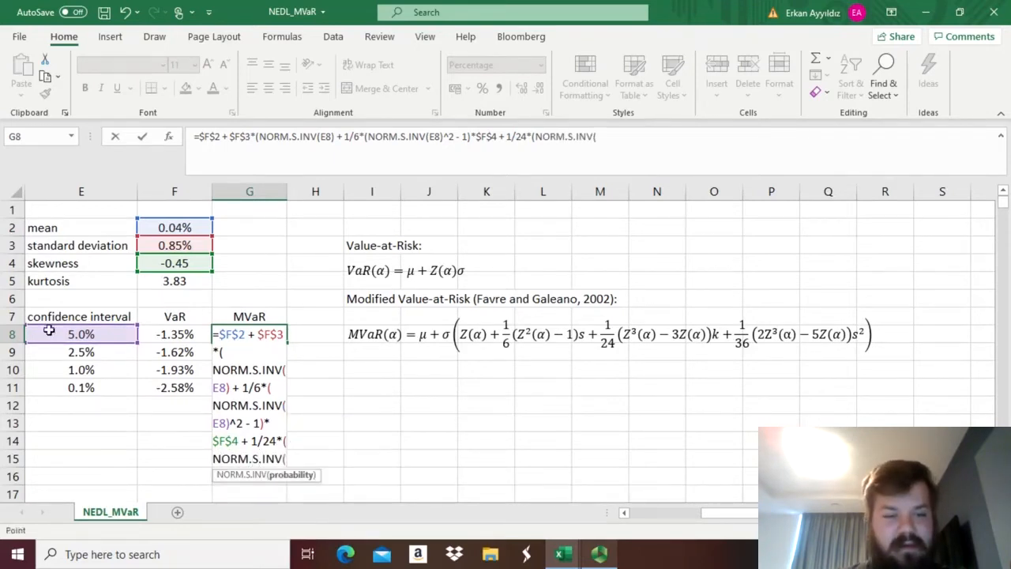
{"action": "left_click", "coordinate": [81, 333]}
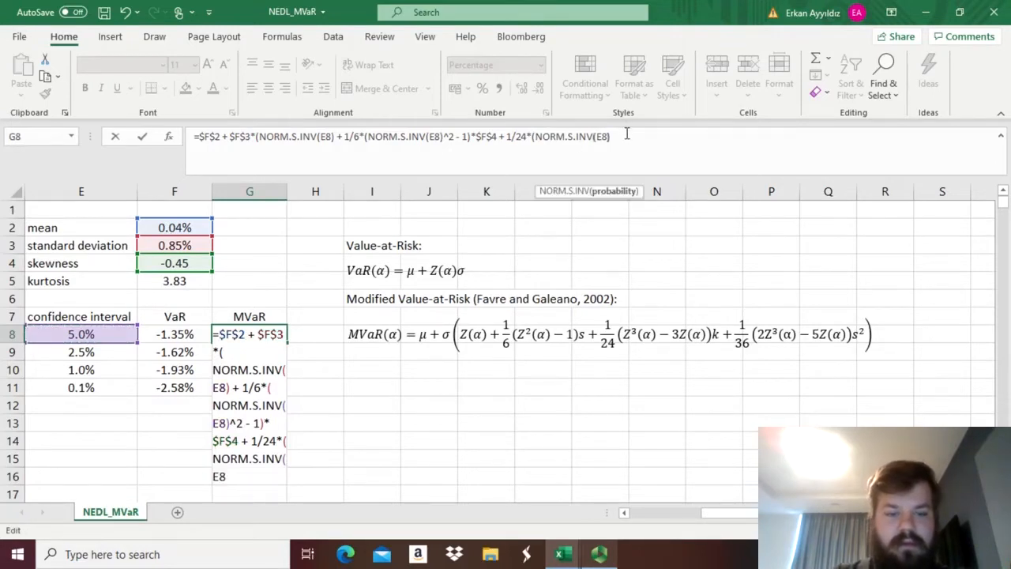
{"action": "type", "text": "&"}
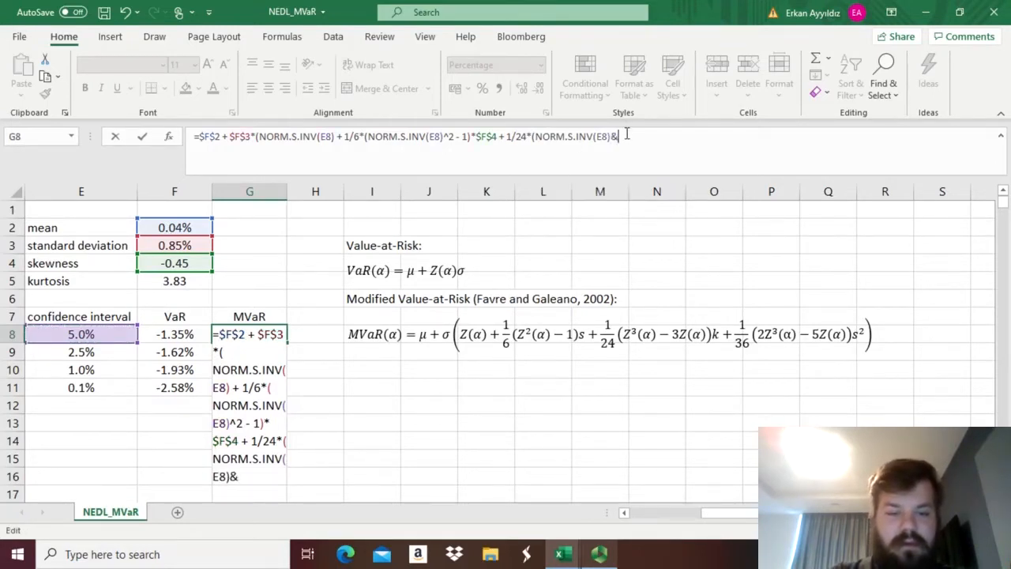
{"action": "type", "text": "^3"}
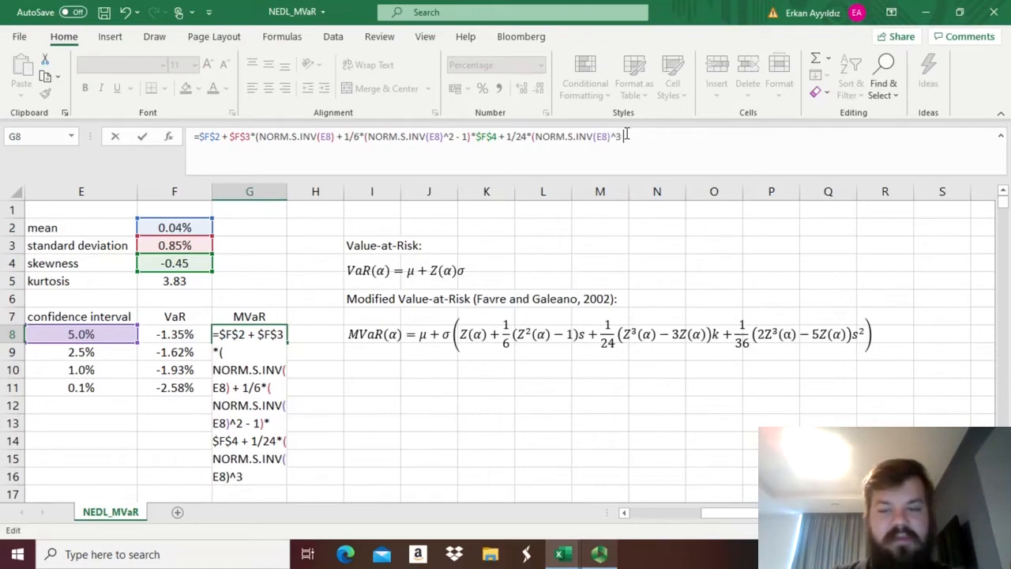
{"action": "type", "text": "-3*NORM.S.INV(E8"}
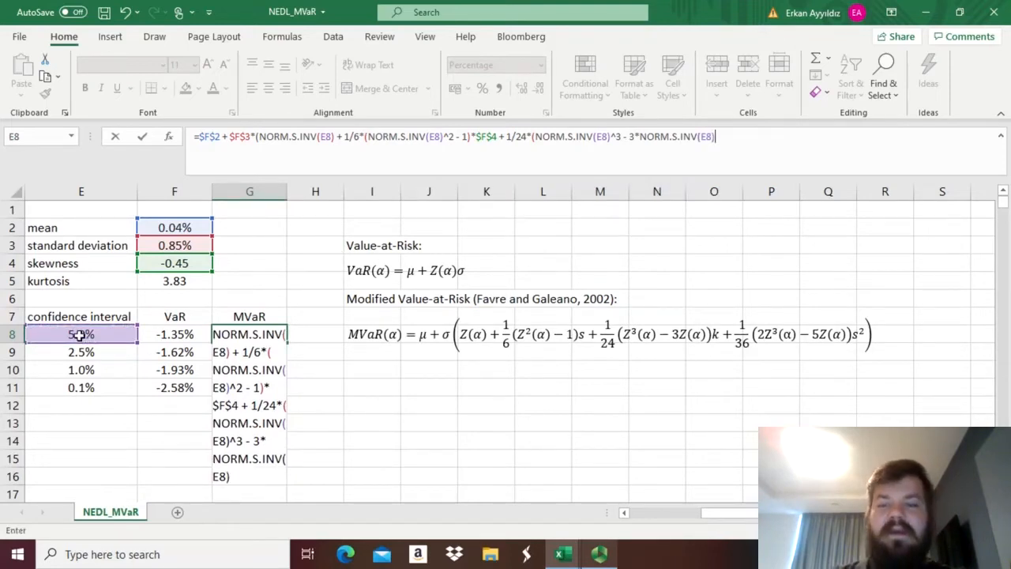
{"action": "type", "text": ")*"}
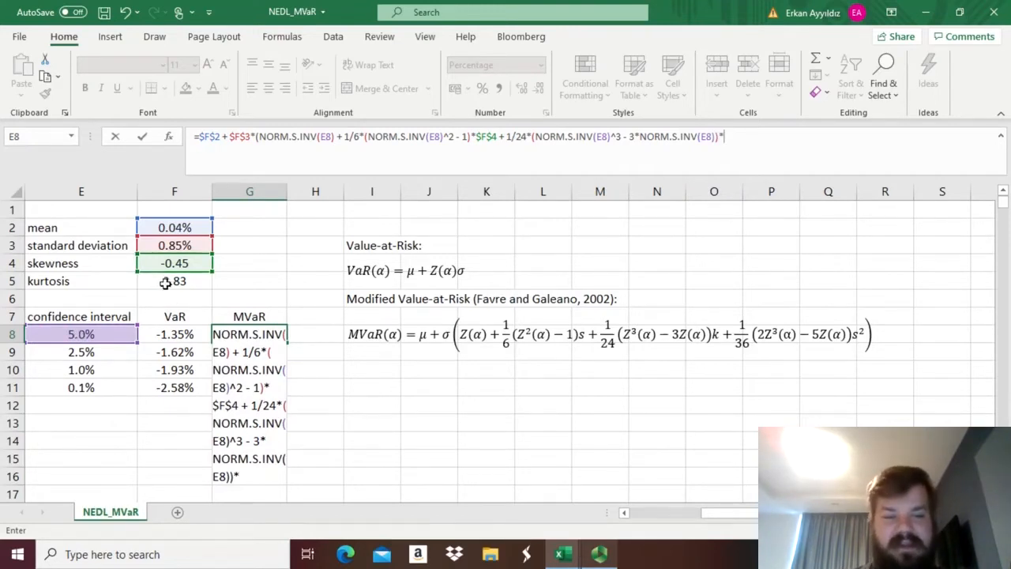
{"action": "type", "text": "*F5"}
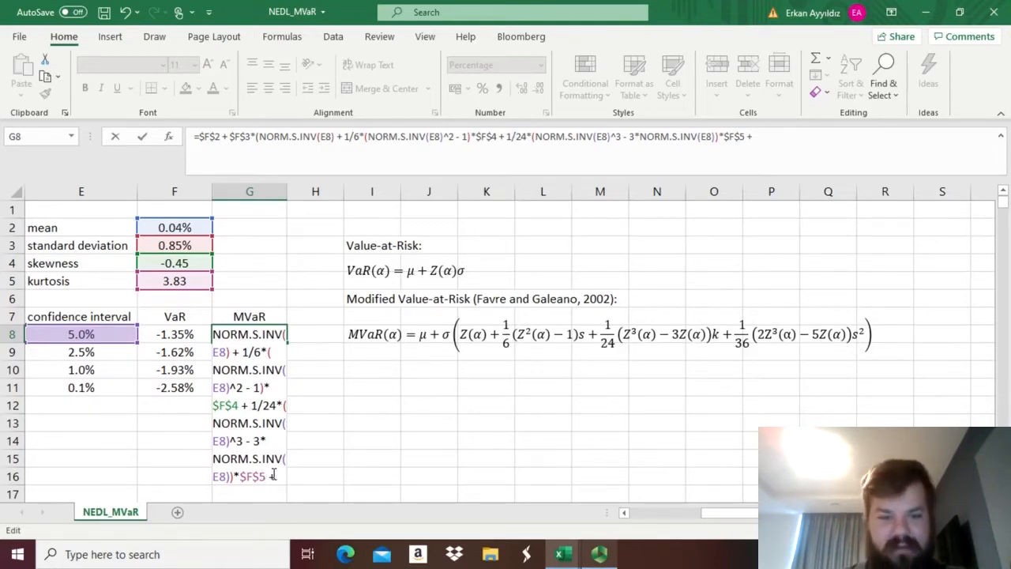
Add the 1/36(2z³−5z)×$F$4^2 skewness term to finish the 5.0% MVaR.
{"action": "type", "text": "1/"}
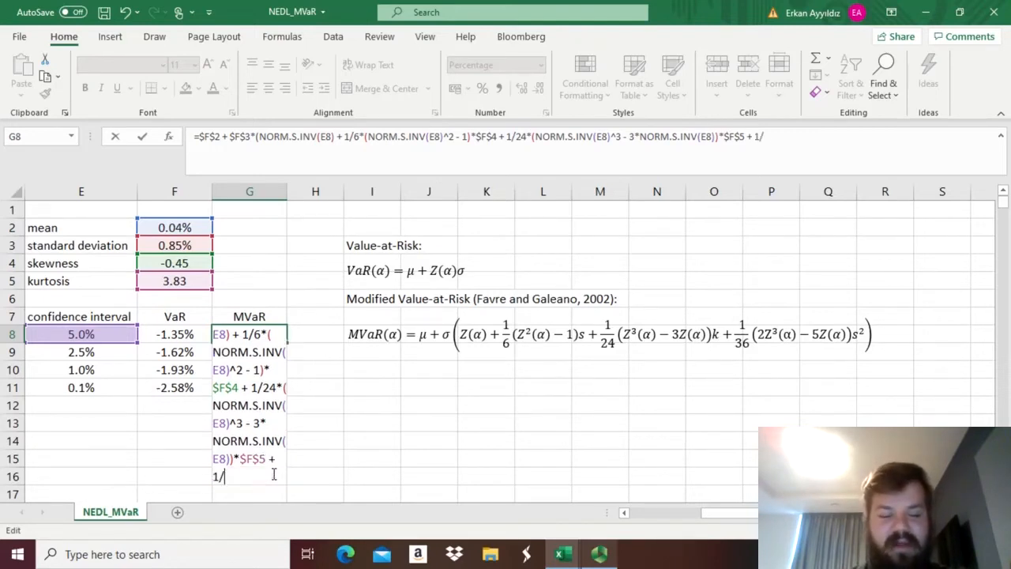
{"action": "type", "text": "36&"}
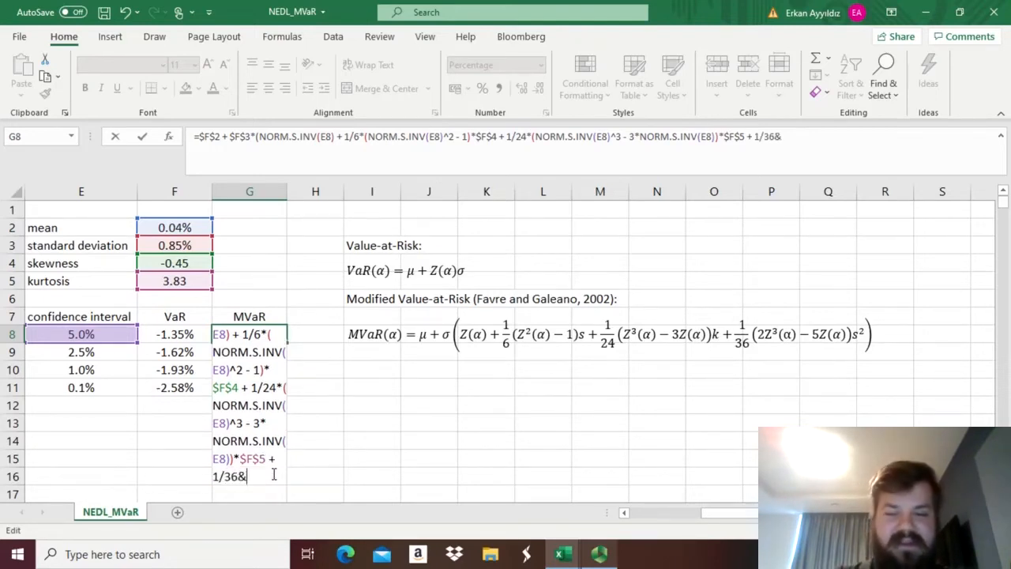
{"action": "type", "text": "(2\""}
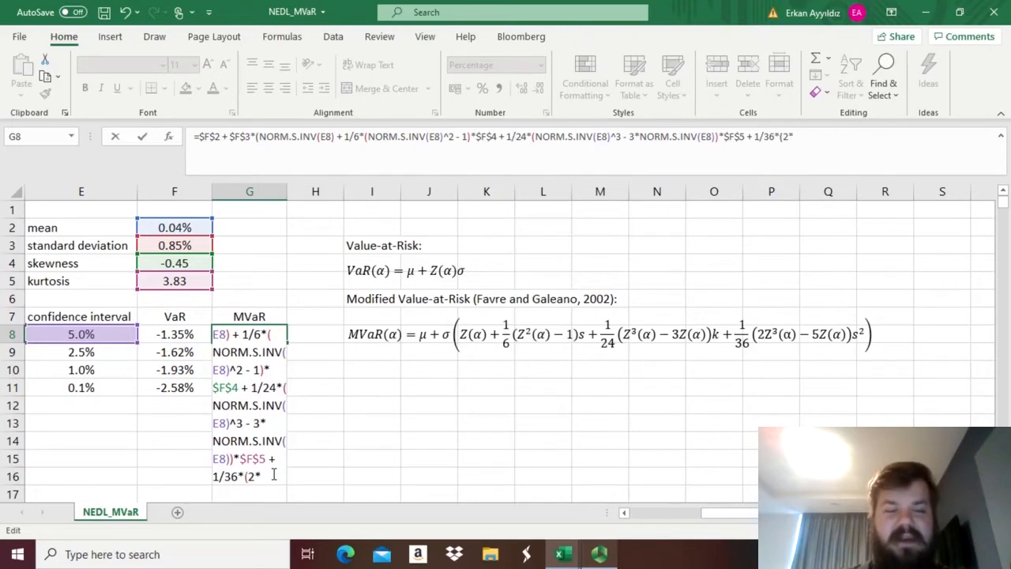
{"action": "type", "text": "NORM.S.INV(E8"}
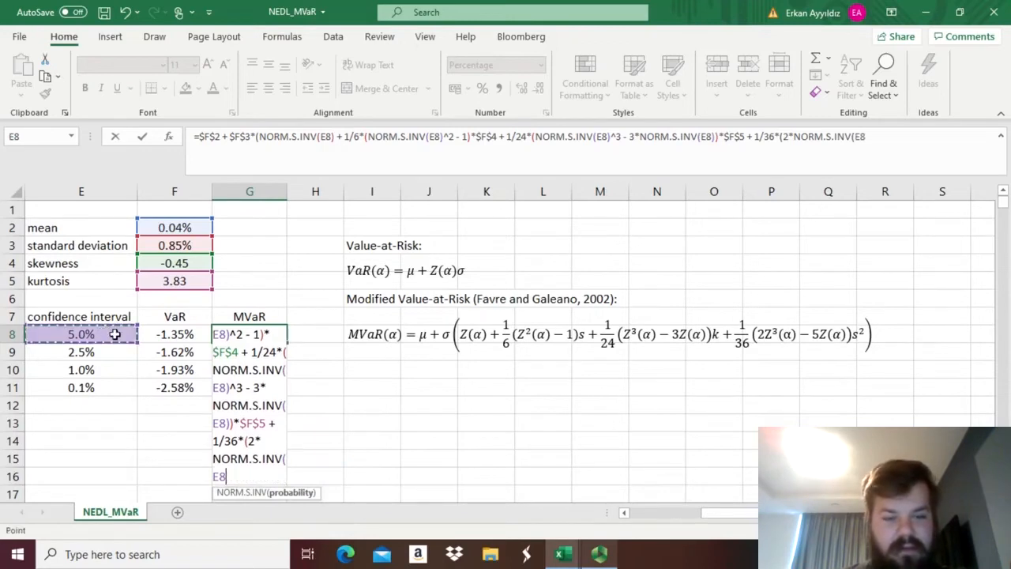
{"action": "type", "text": "^3"}
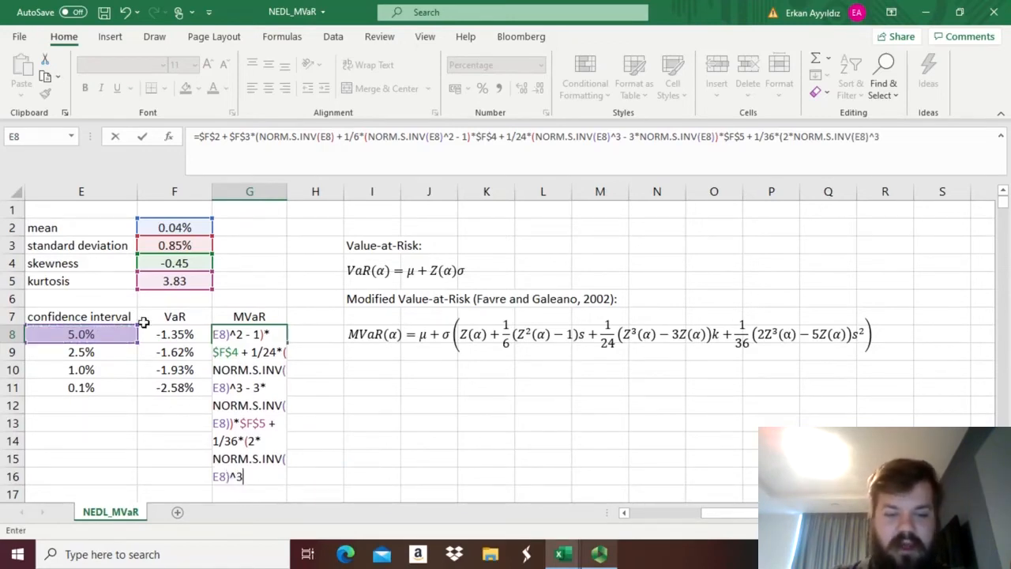
{"action": "type", "text": "- 5"}
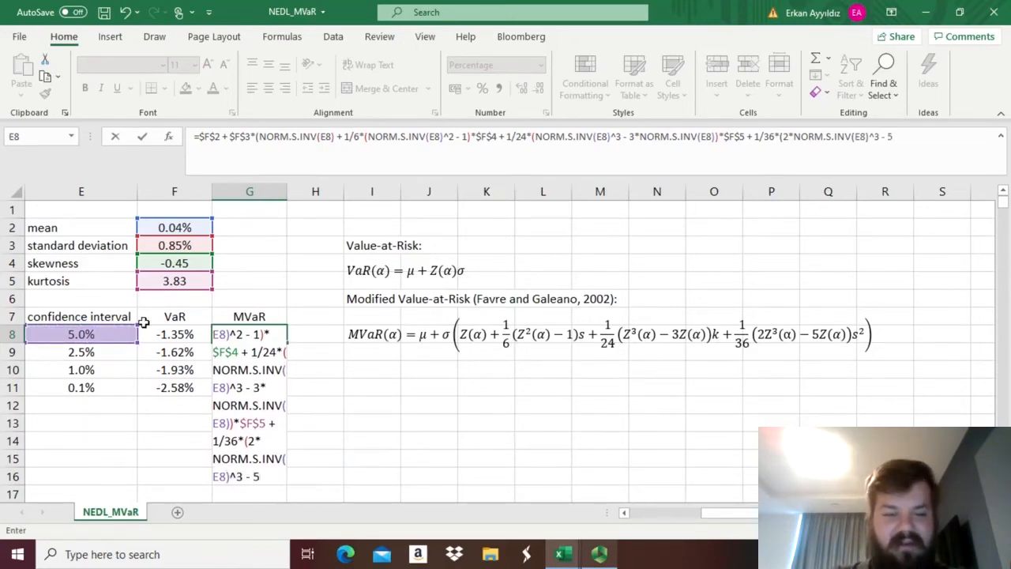
{"action": "type", "text": "NORM.S.INV(E8"}
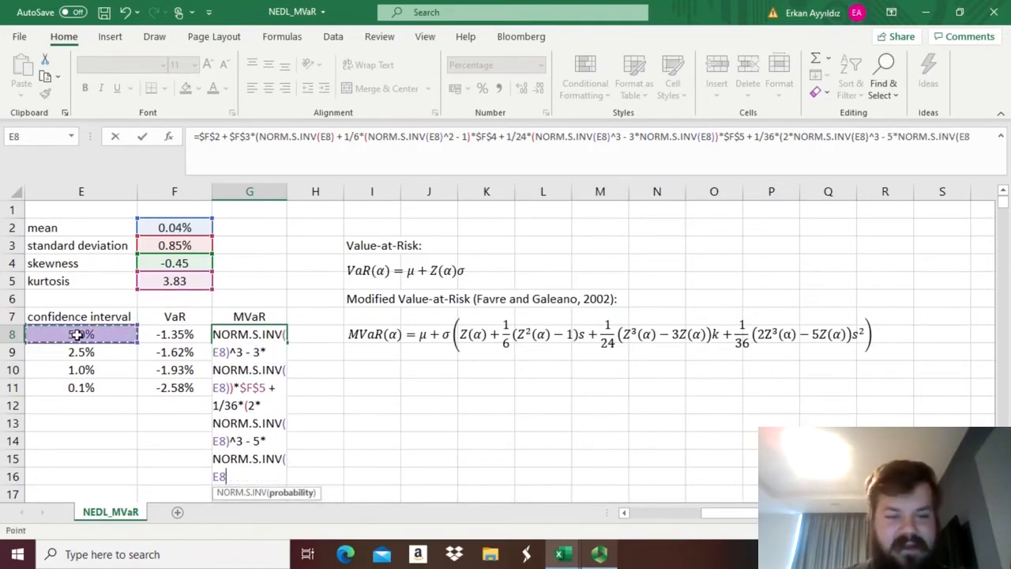
{"action": "type", "text": "))*"}
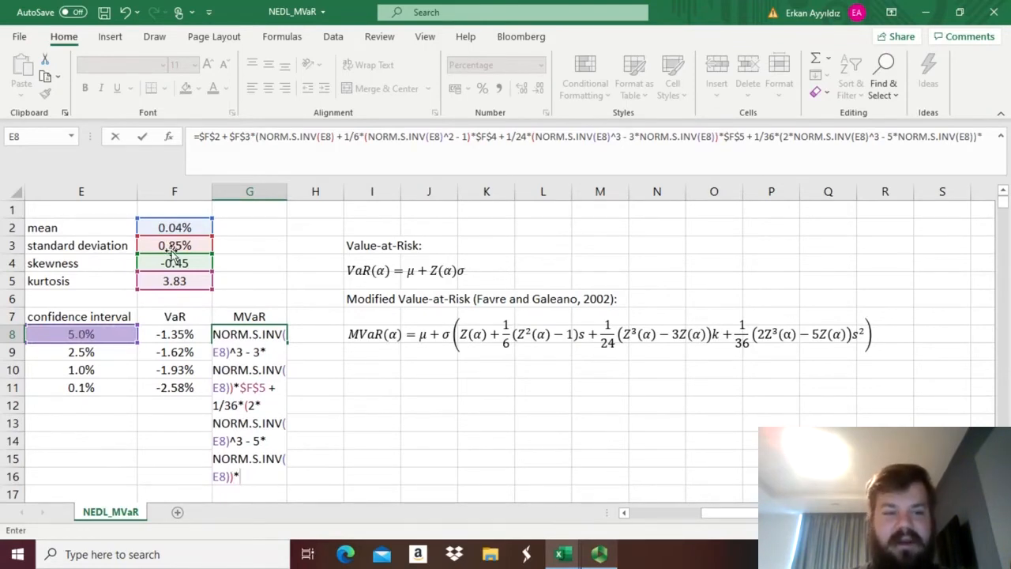
{"action": "left_click", "coordinate": [174, 263]}
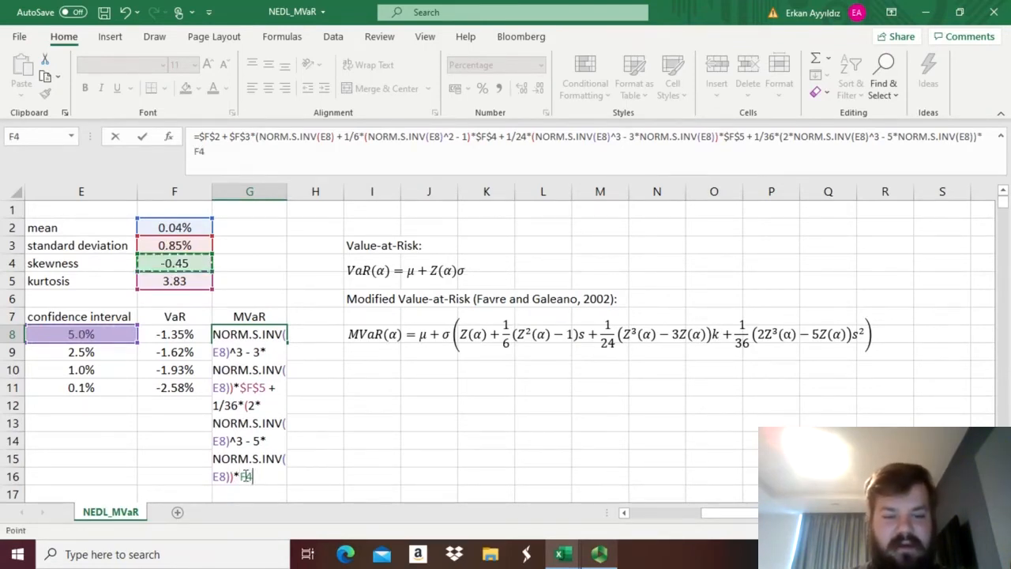
{"action": "type", "text": "$F$4"}
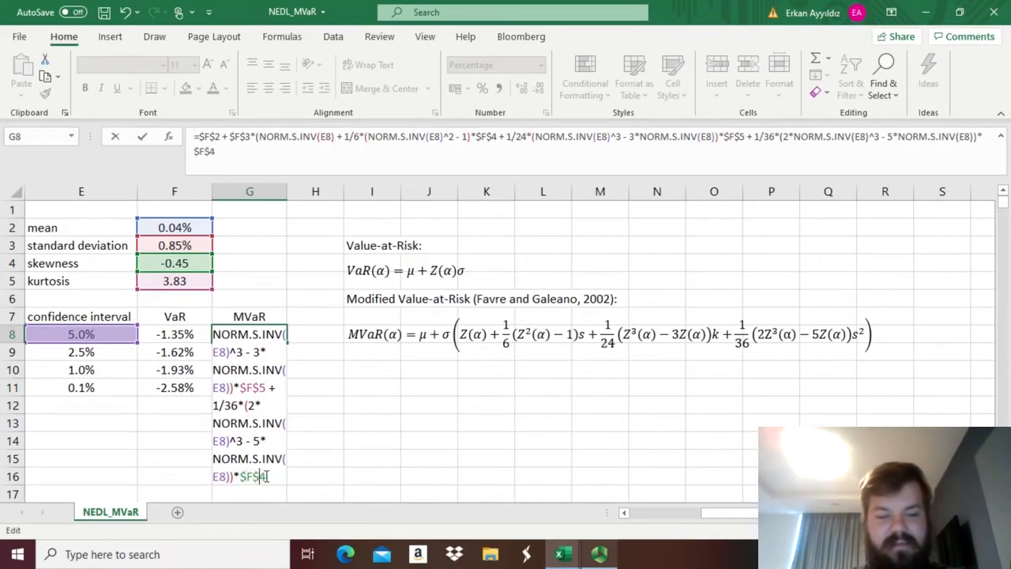
{"action": "type", "text": "^2"}
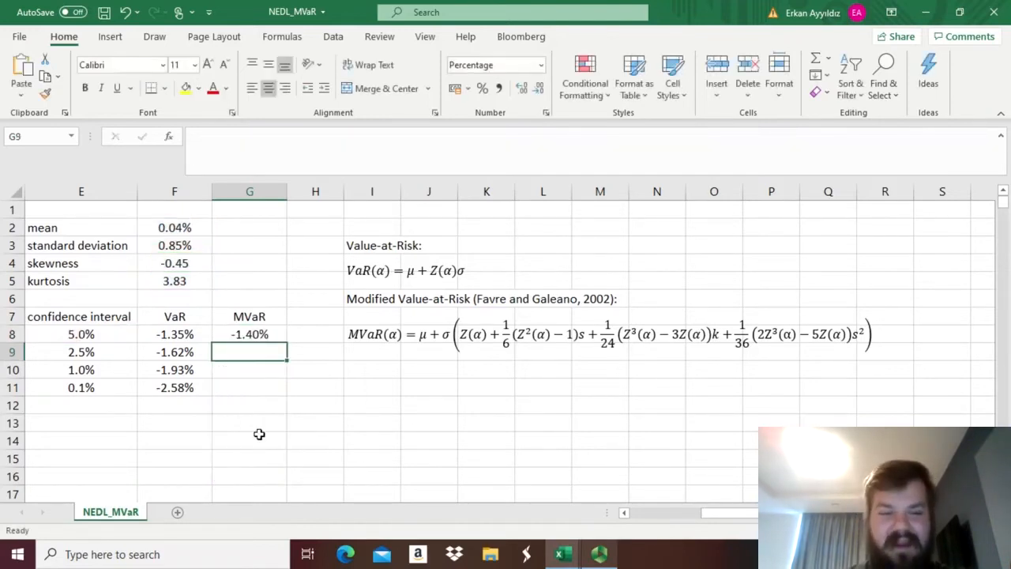
Fill the G8 MVaR formula down to G11 and inspect E11, F11 and G11.
{"action": "left_click", "coordinate": [250, 334]}
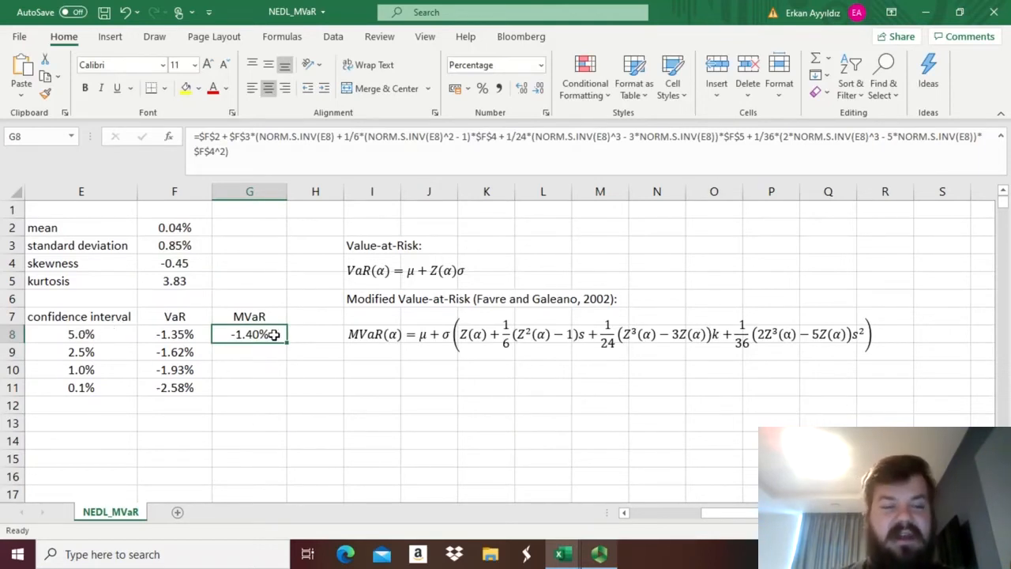
{"action": "mouse_move", "coordinate": [258, 358]}
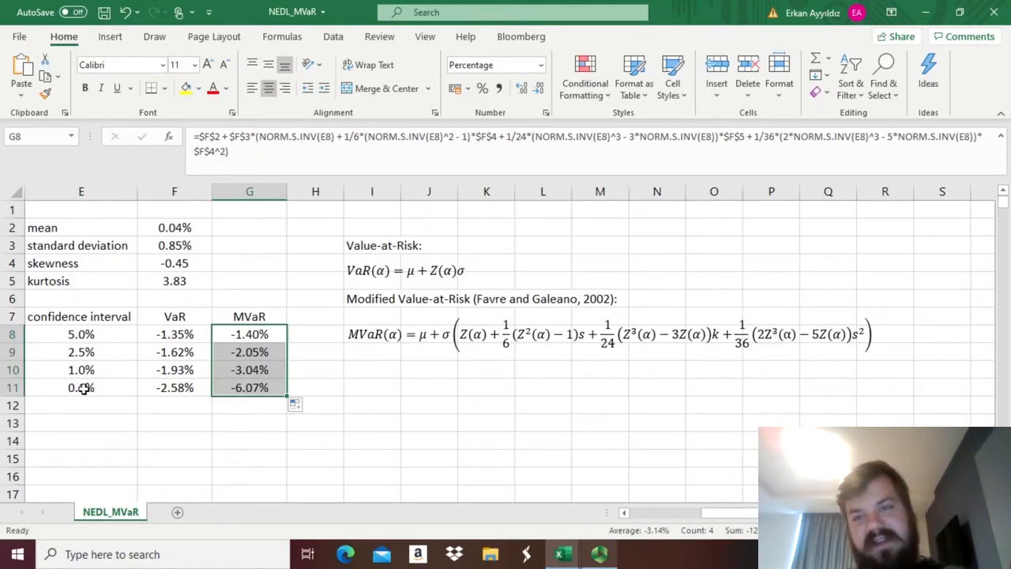
{"action": "left_click", "coordinate": [80, 387]}
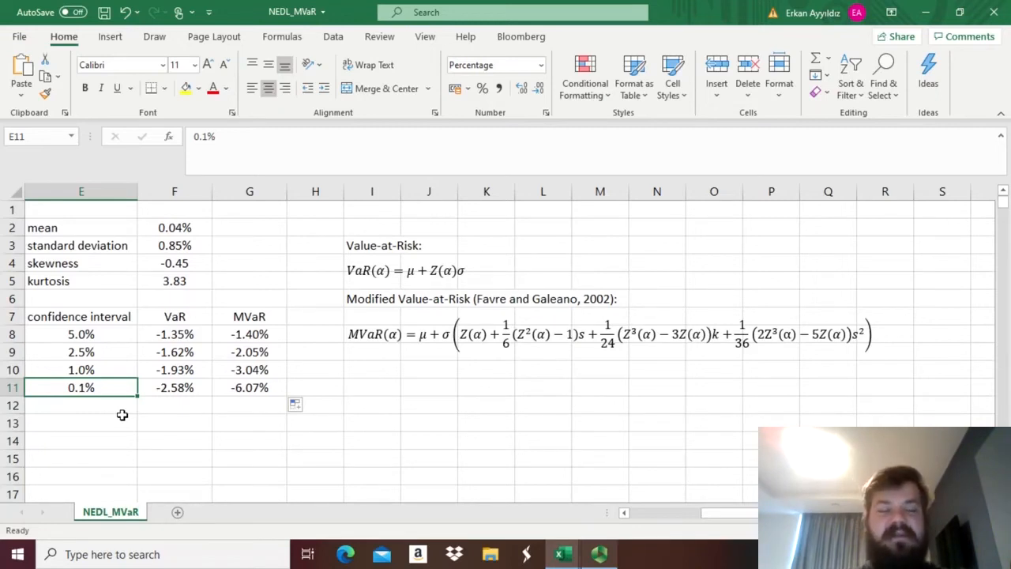
{"action": "left_click", "coordinate": [174, 388]}
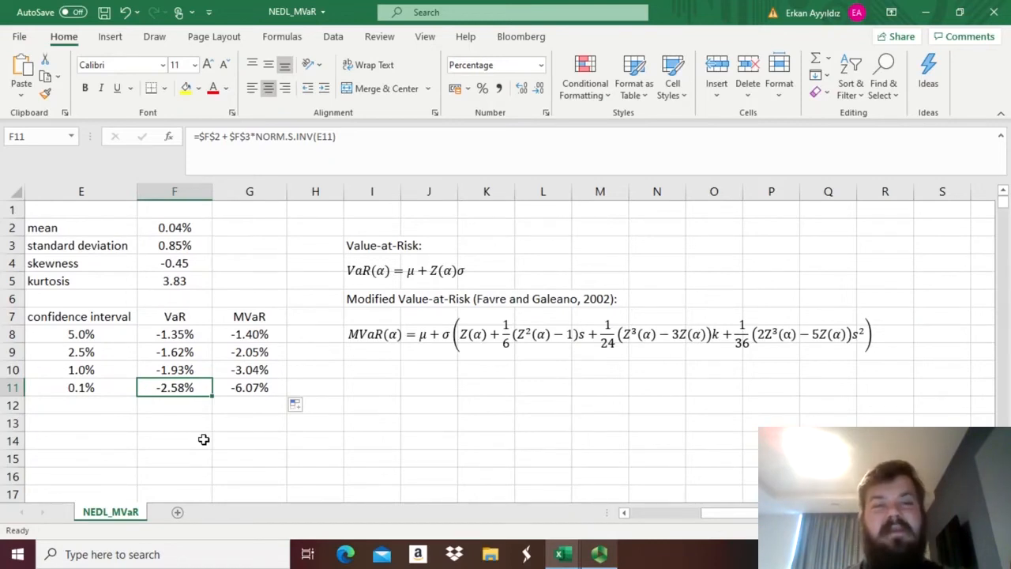
{"action": "left_click", "coordinate": [249, 387]}
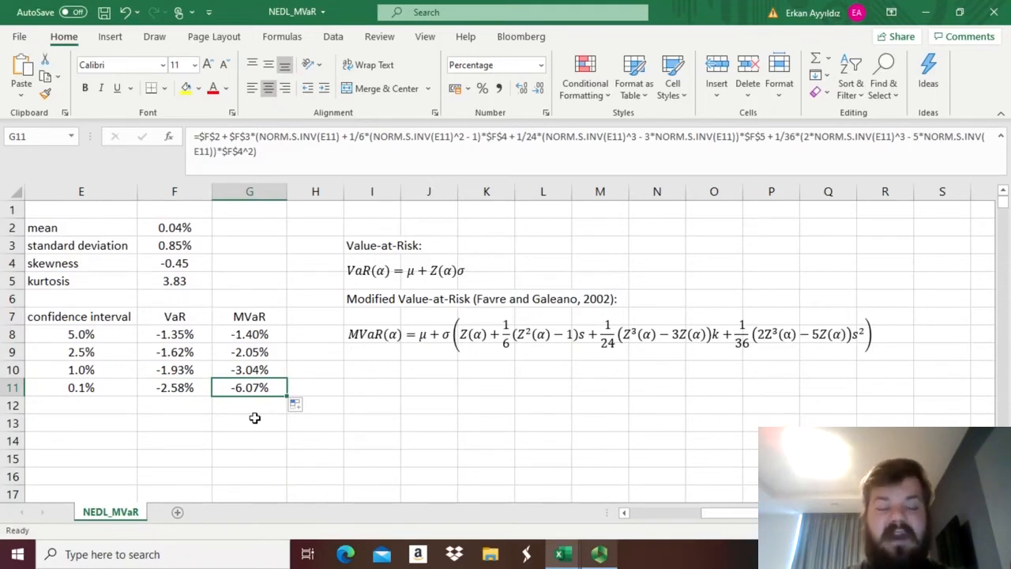
{"action": "mouse_move", "coordinate": [245, 409]}
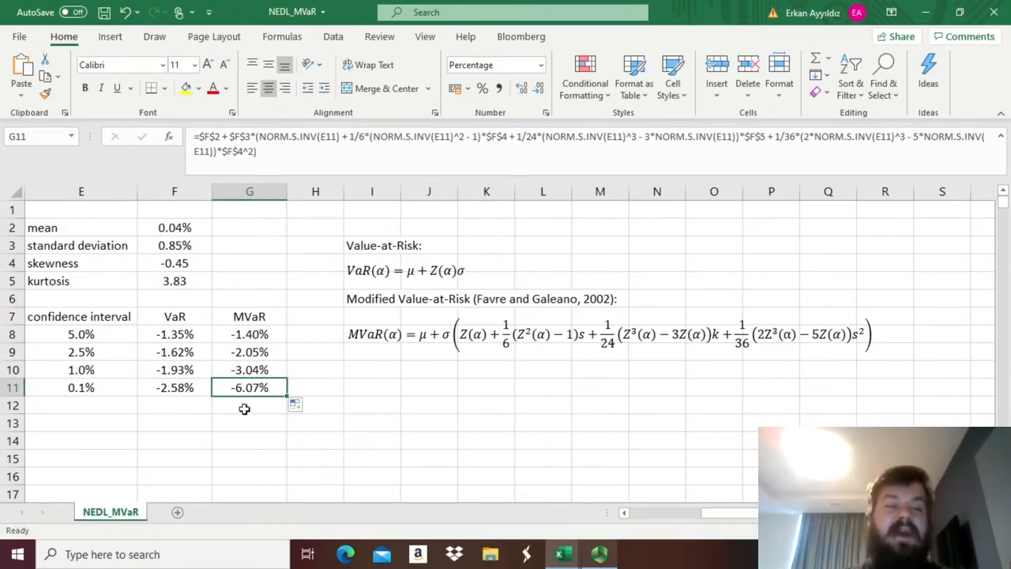
{"action": "mouse_move", "coordinate": [228, 283]}
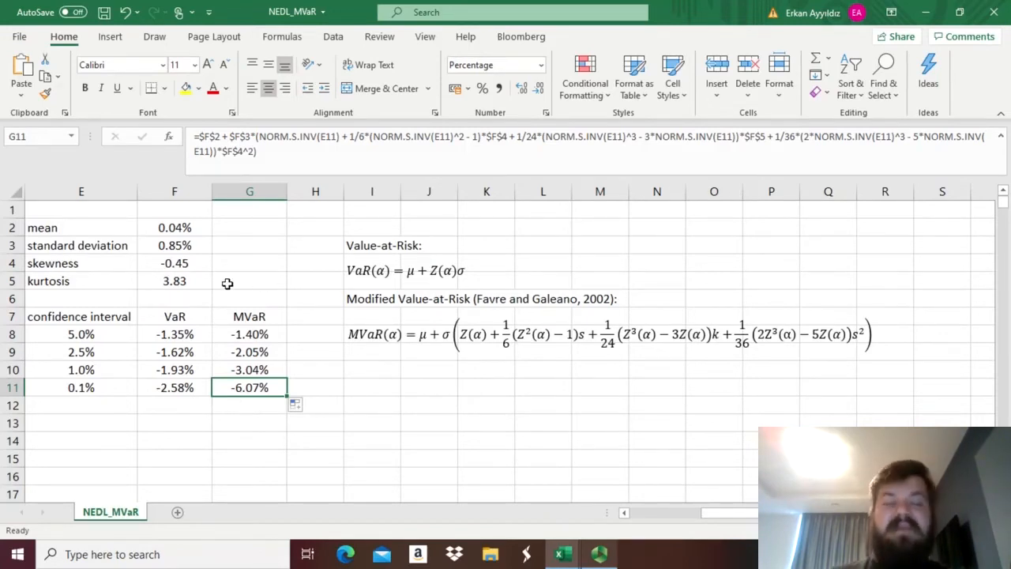
{"action": "mouse_move", "coordinate": [206, 299]}
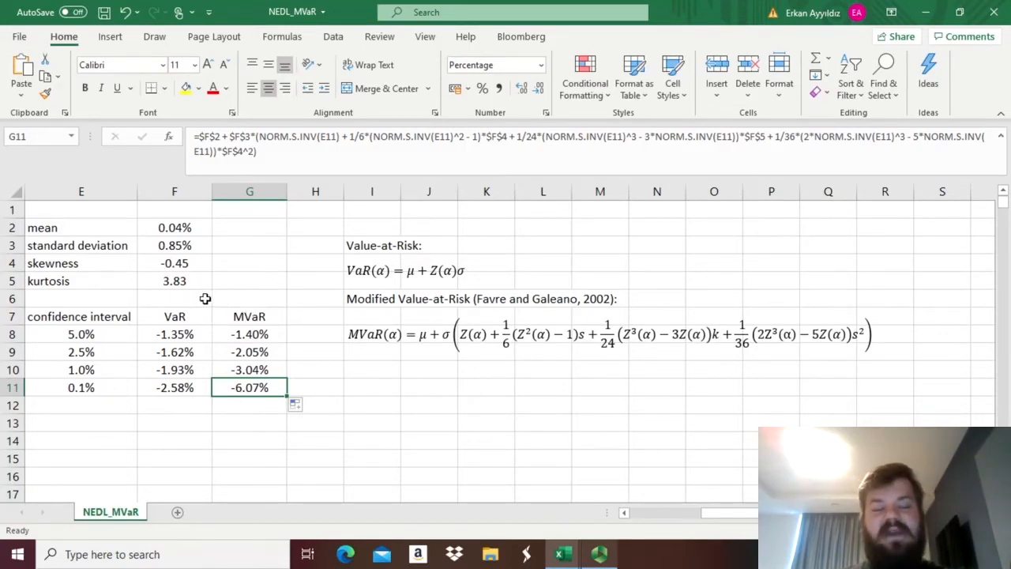
{"action": "mouse_move", "coordinate": [217, 306]}
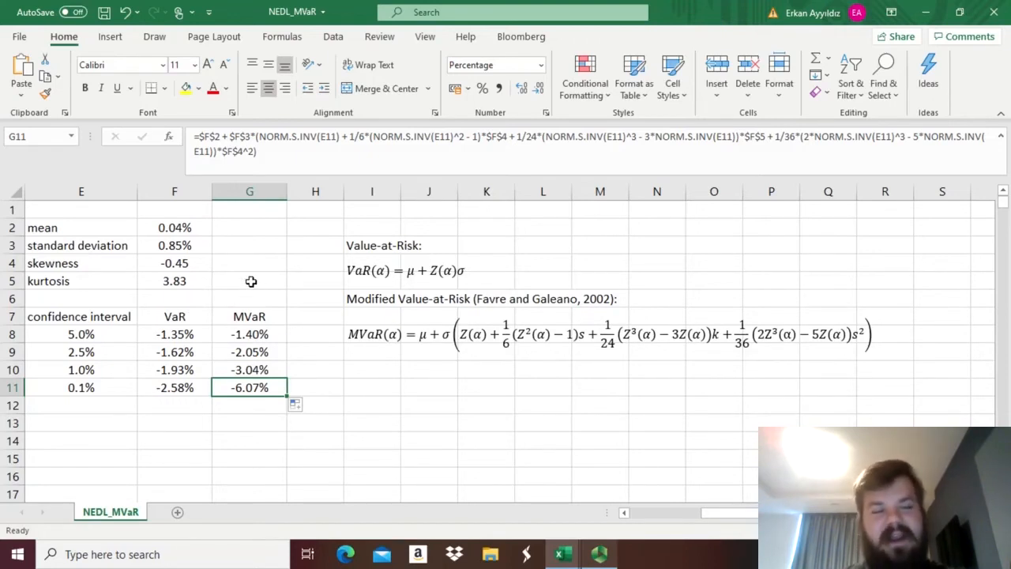
{"action": "mouse_move", "coordinate": [247, 297]}
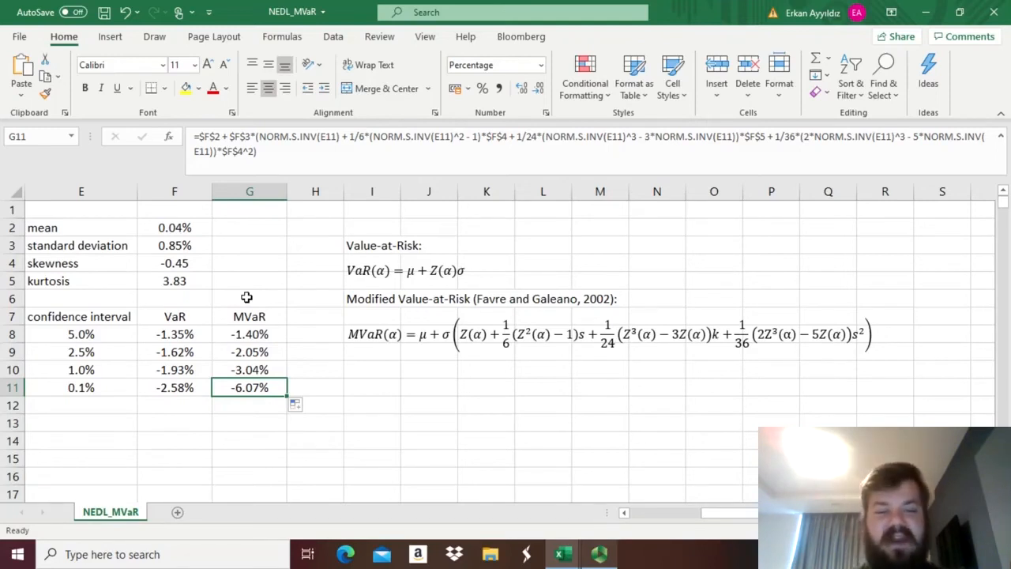
Zero skewness and kurtosis, then set skewness to 0.50 and compare VaR with MVaR.
{"action": "left_click", "coordinate": [174, 263]}
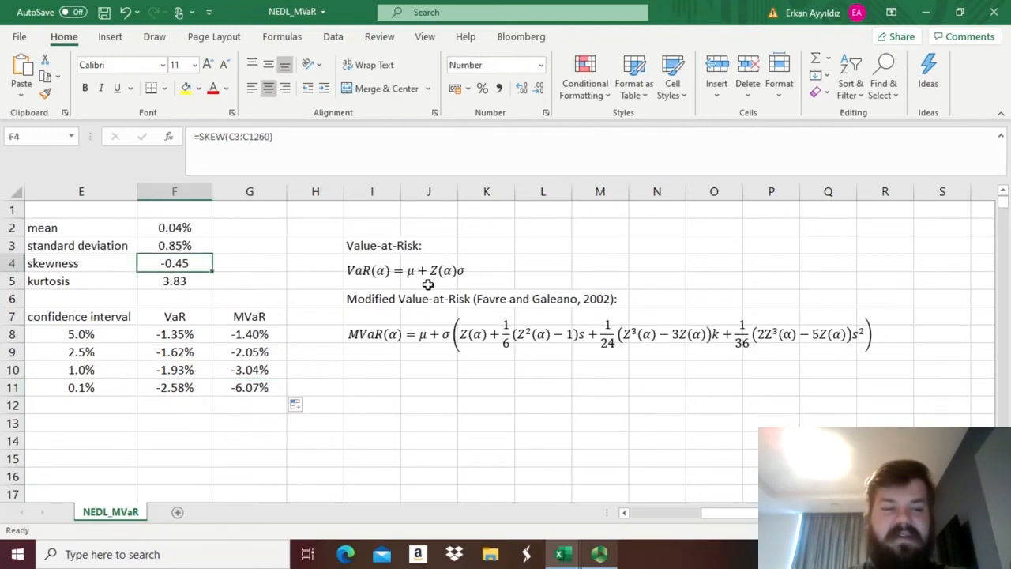
{"action": "left_click", "coordinate": [173, 280]}
{"action": "type", "text": "0"}
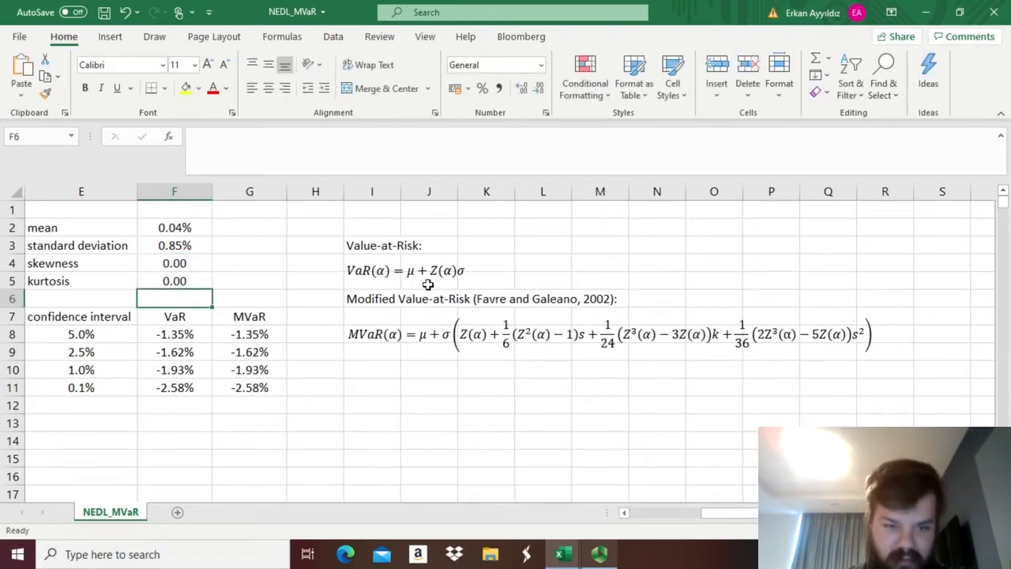
{"action": "left_click", "coordinate": [250, 333]}
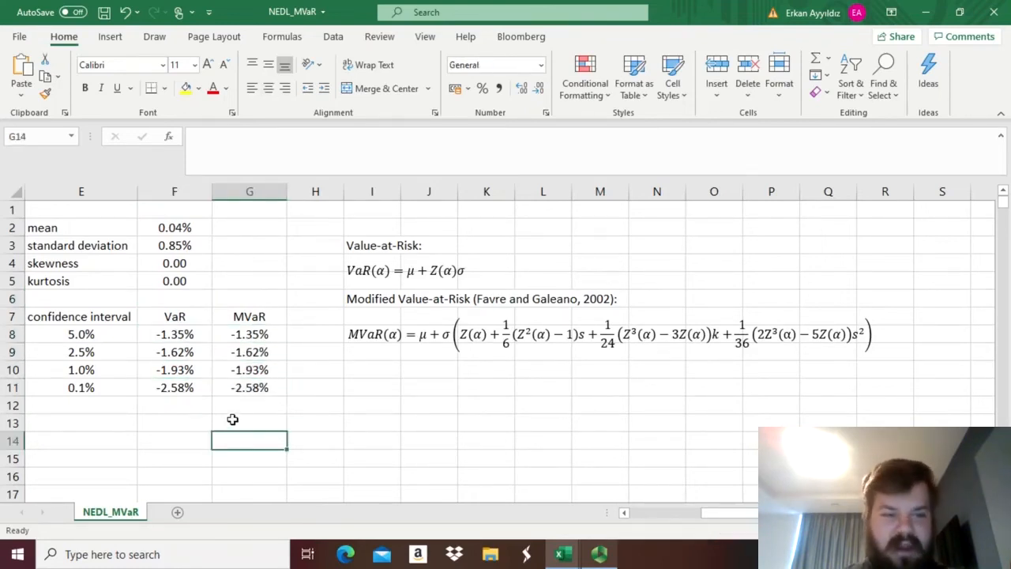
{"action": "left_click", "coordinate": [174, 263]}
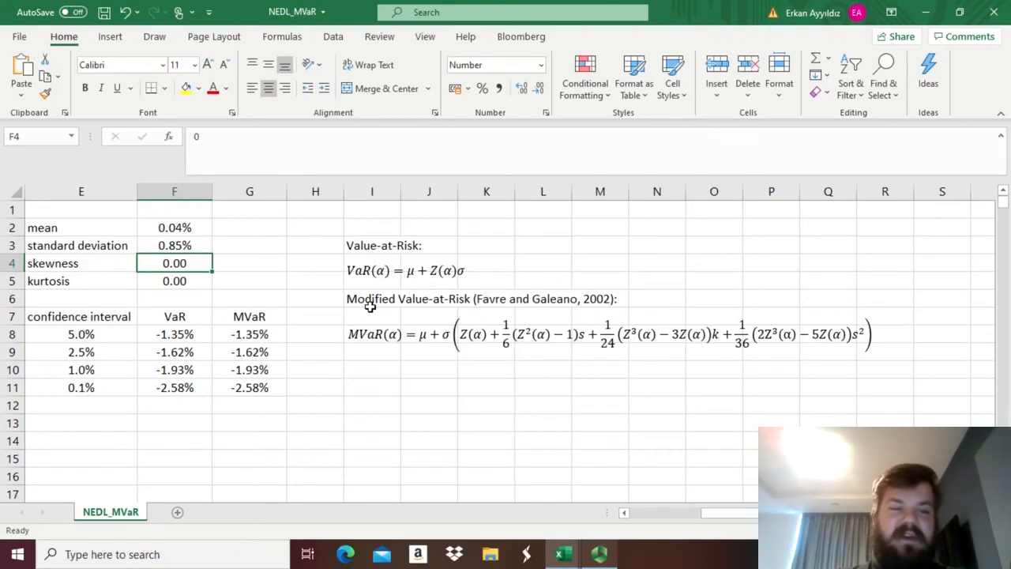
{"action": "type", "text": "0.50"}
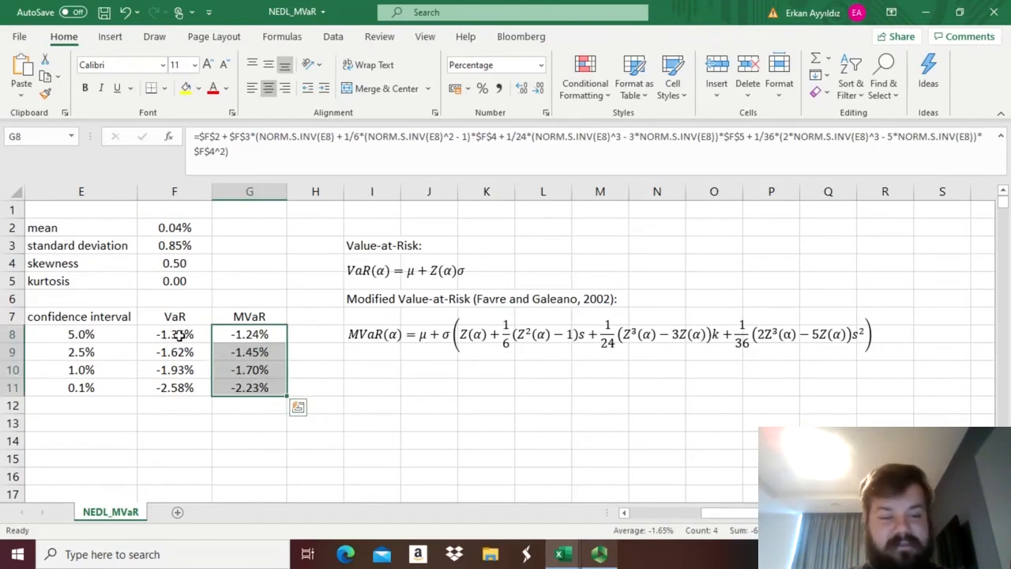
{"action": "left_click", "coordinate": [174, 333]}
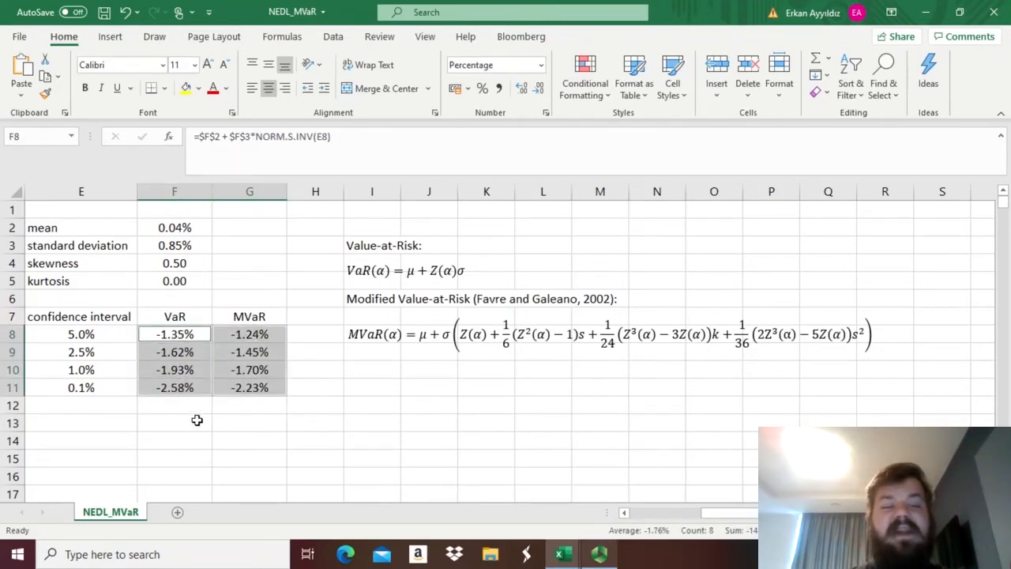
{"action": "left_click", "coordinate": [174, 421]}
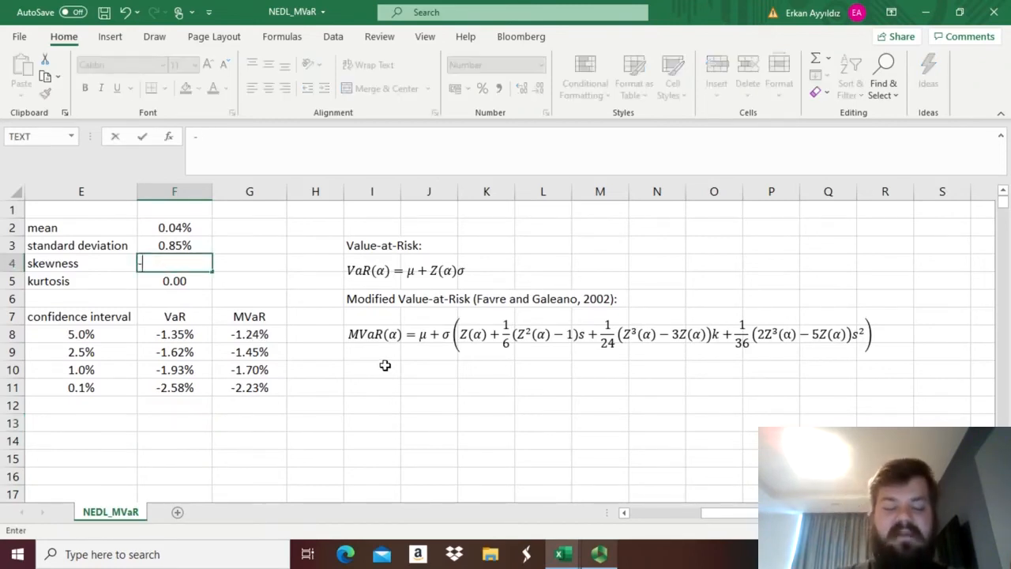
Set skewness to -0.50 and raise kurtosis through 1, 2, 3 to 10.
{"action": "type", "text": "-0.50"}
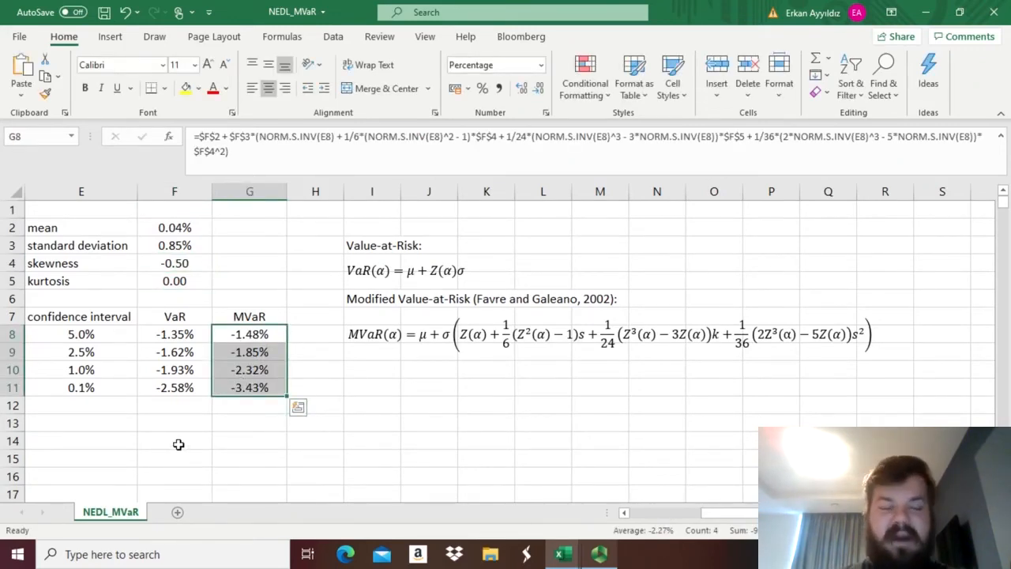
{"action": "left_click", "coordinate": [174, 280]}
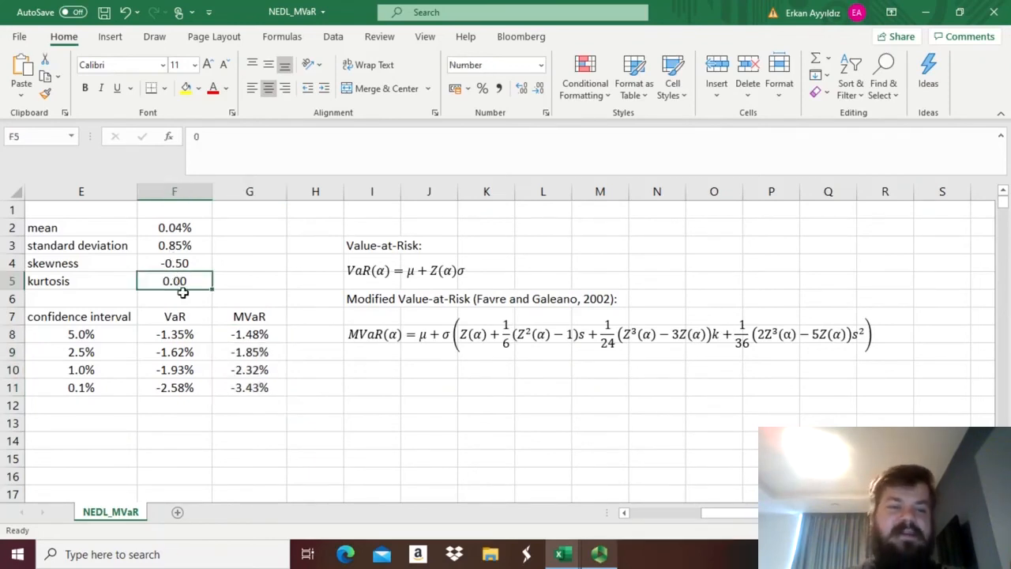
{"action": "type", "text": "1"}
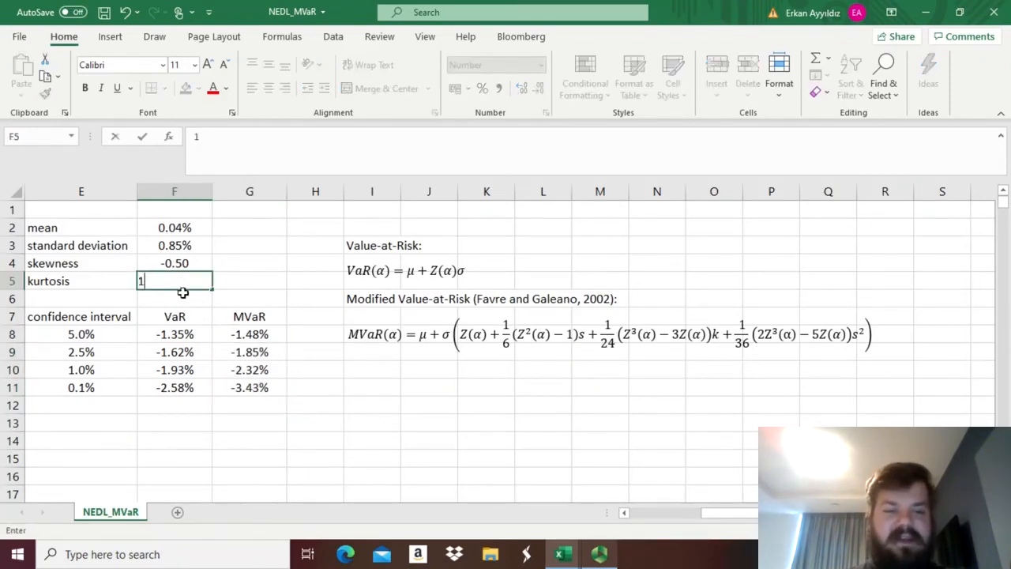
{"action": "type", "text": "2.00"}
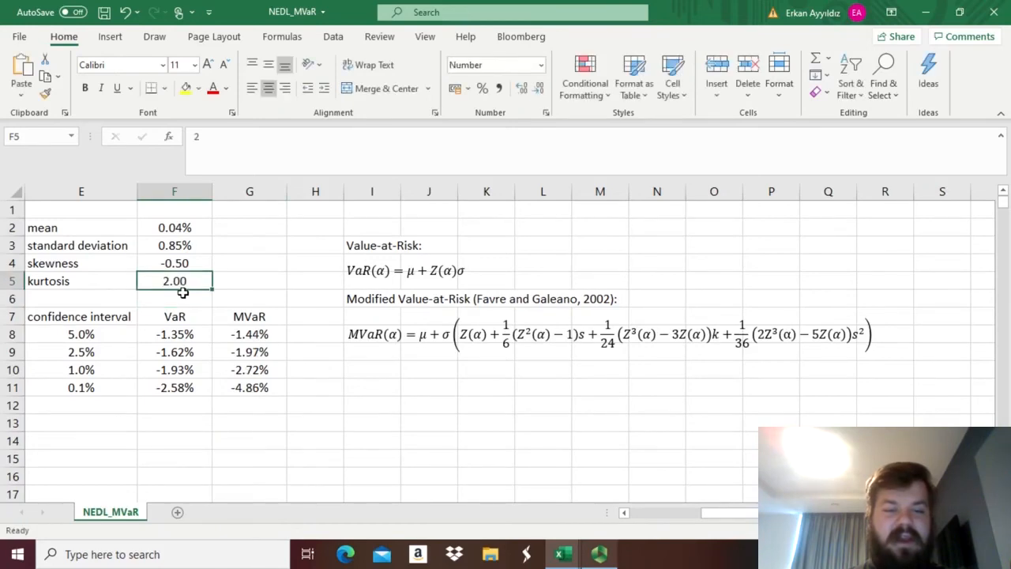
{"action": "type", "text": "3"}
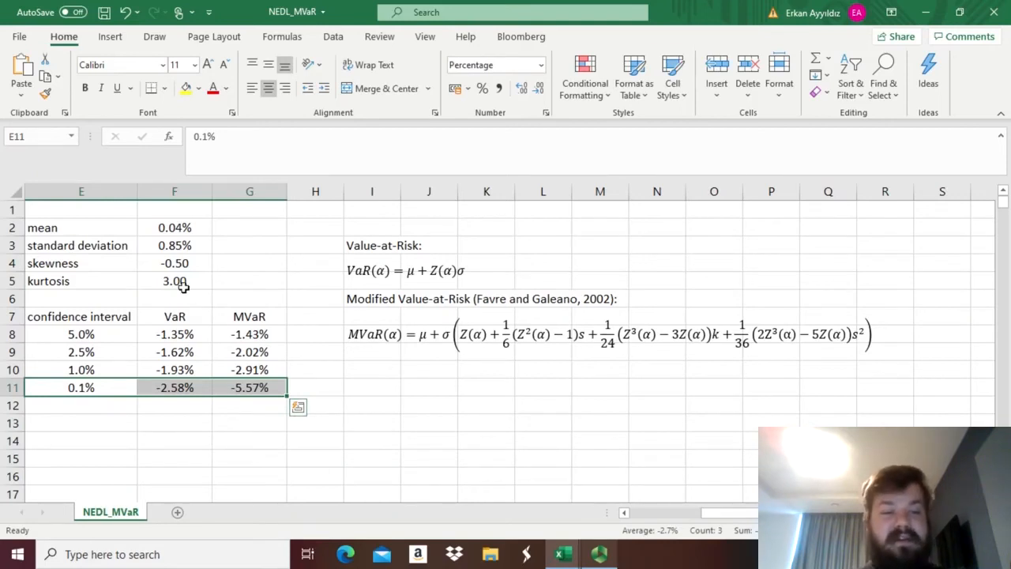
{"action": "left_click", "coordinate": [175, 281]}
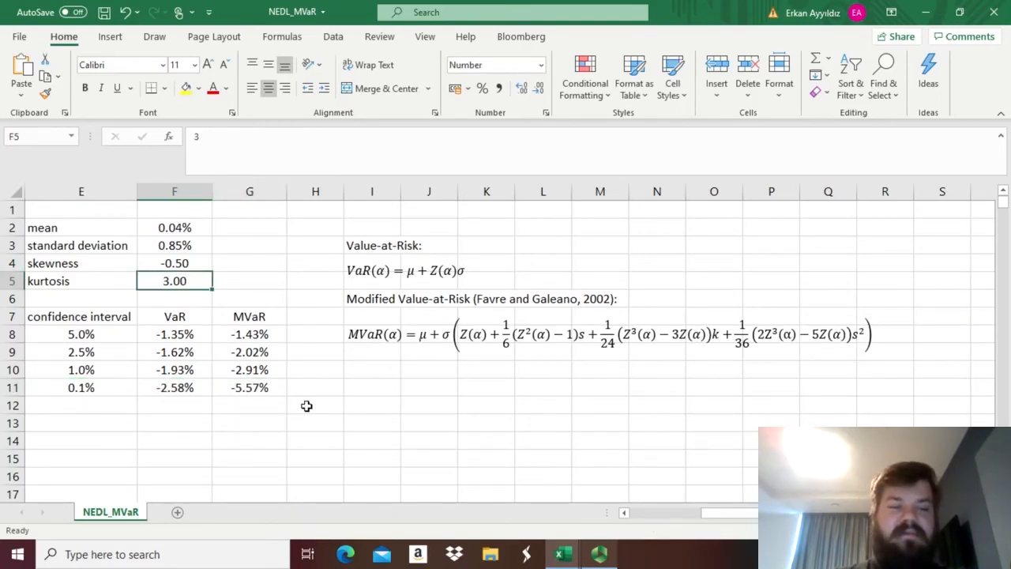
{"action": "type", "text": "10"}
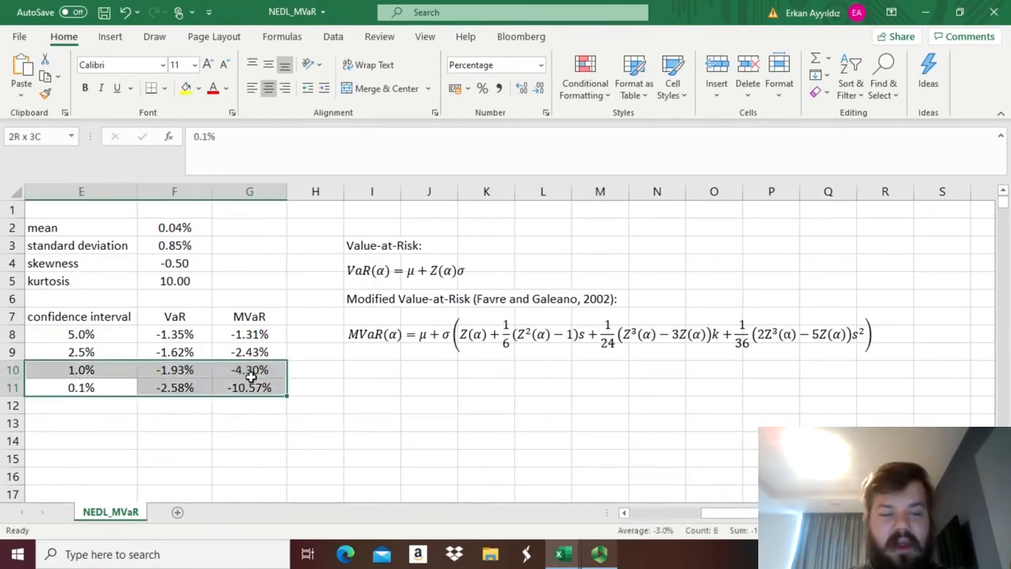
{"action": "left_click", "coordinate": [249, 333]}
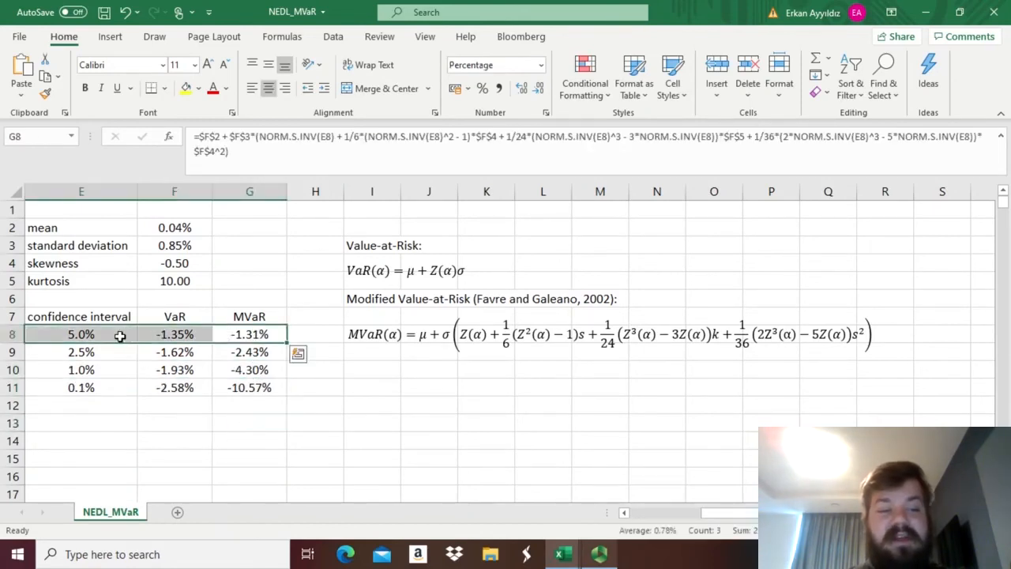
{"action": "left_click", "coordinate": [249, 405]}
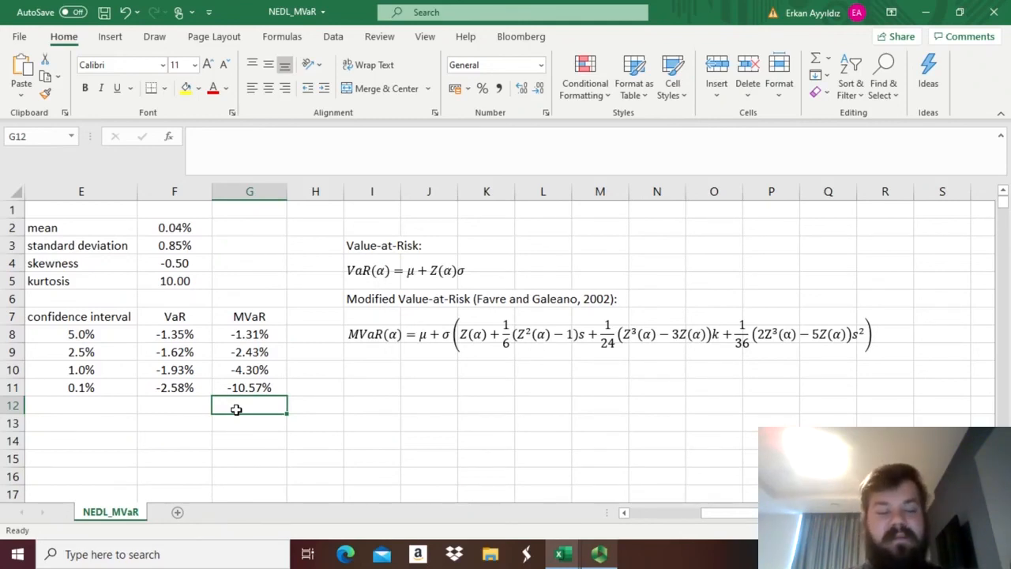
{"action": "mouse_move", "coordinate": [289, 301]}
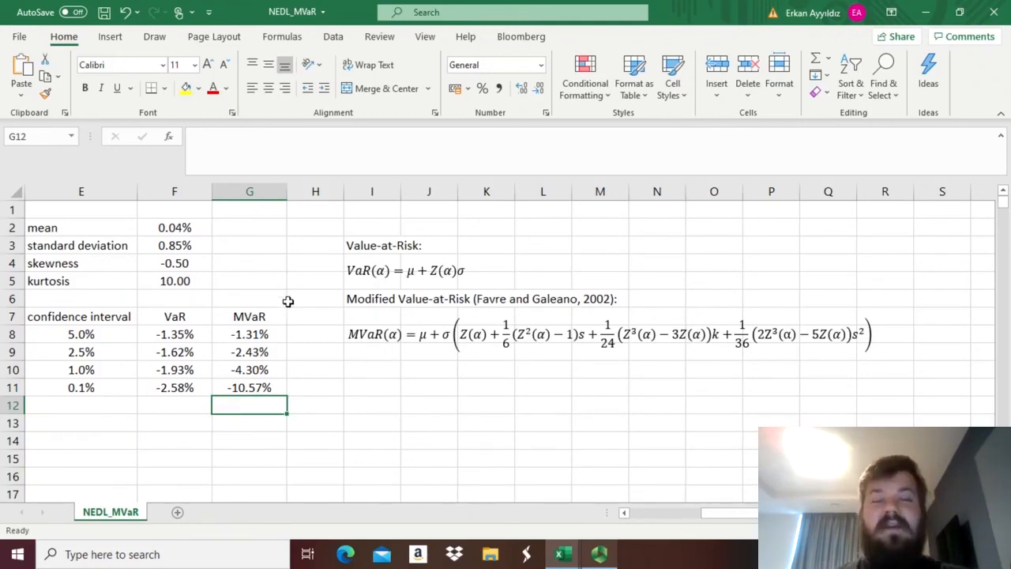